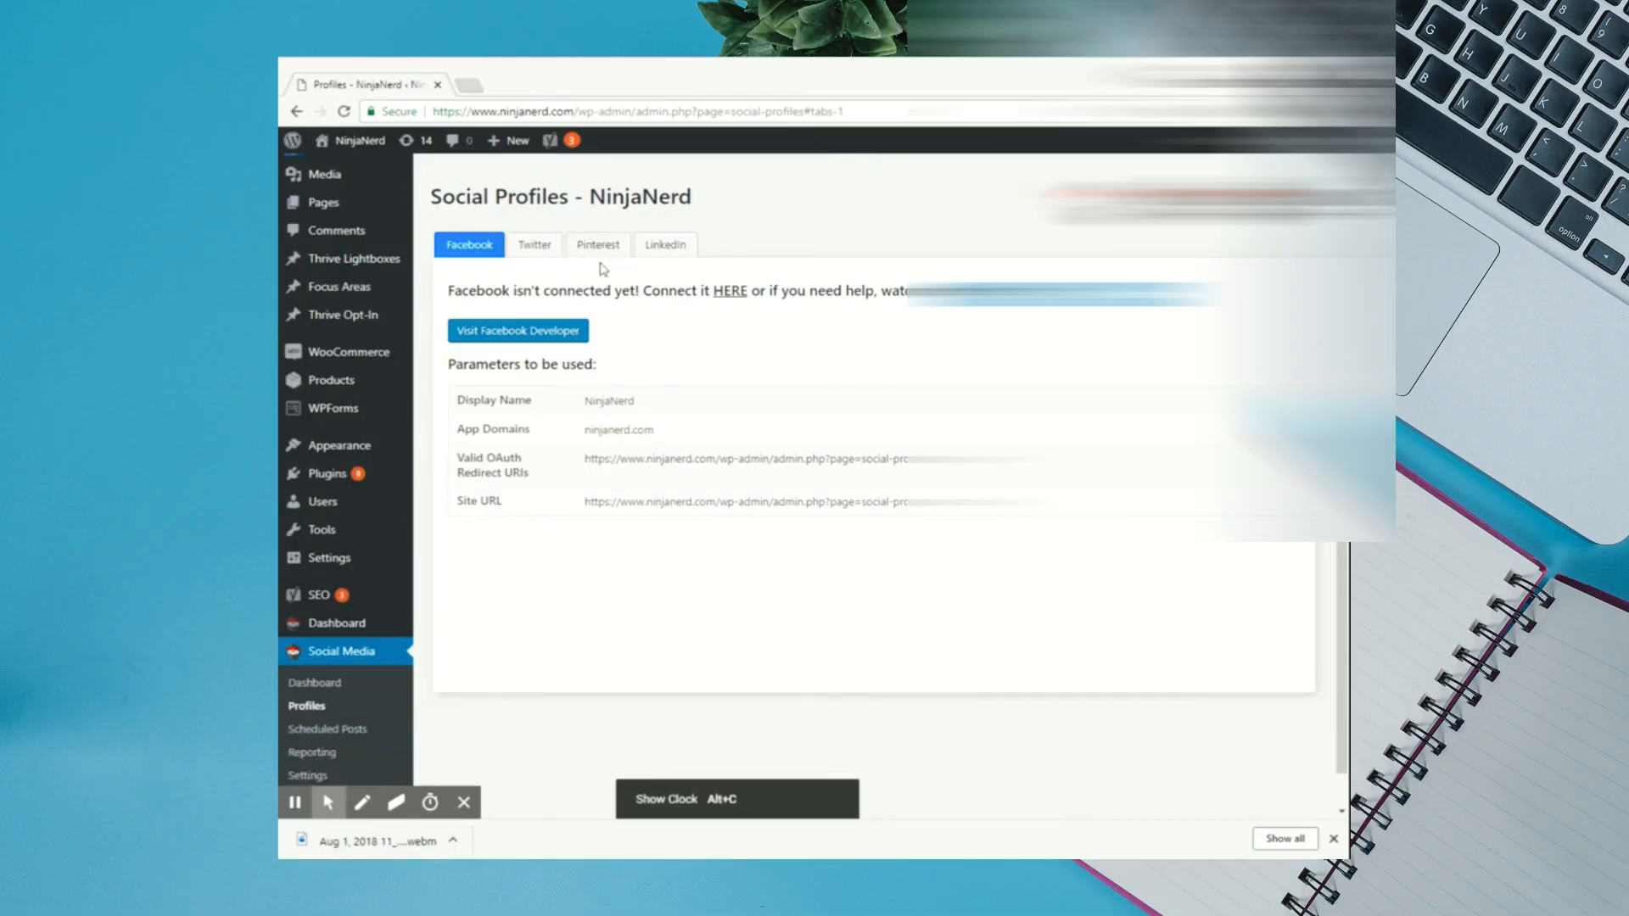
- Show the Pinterest connection parameters on Profiles and visit the Pinterest developer site
{"action": "left_click", "coordinate": [597, 245]}
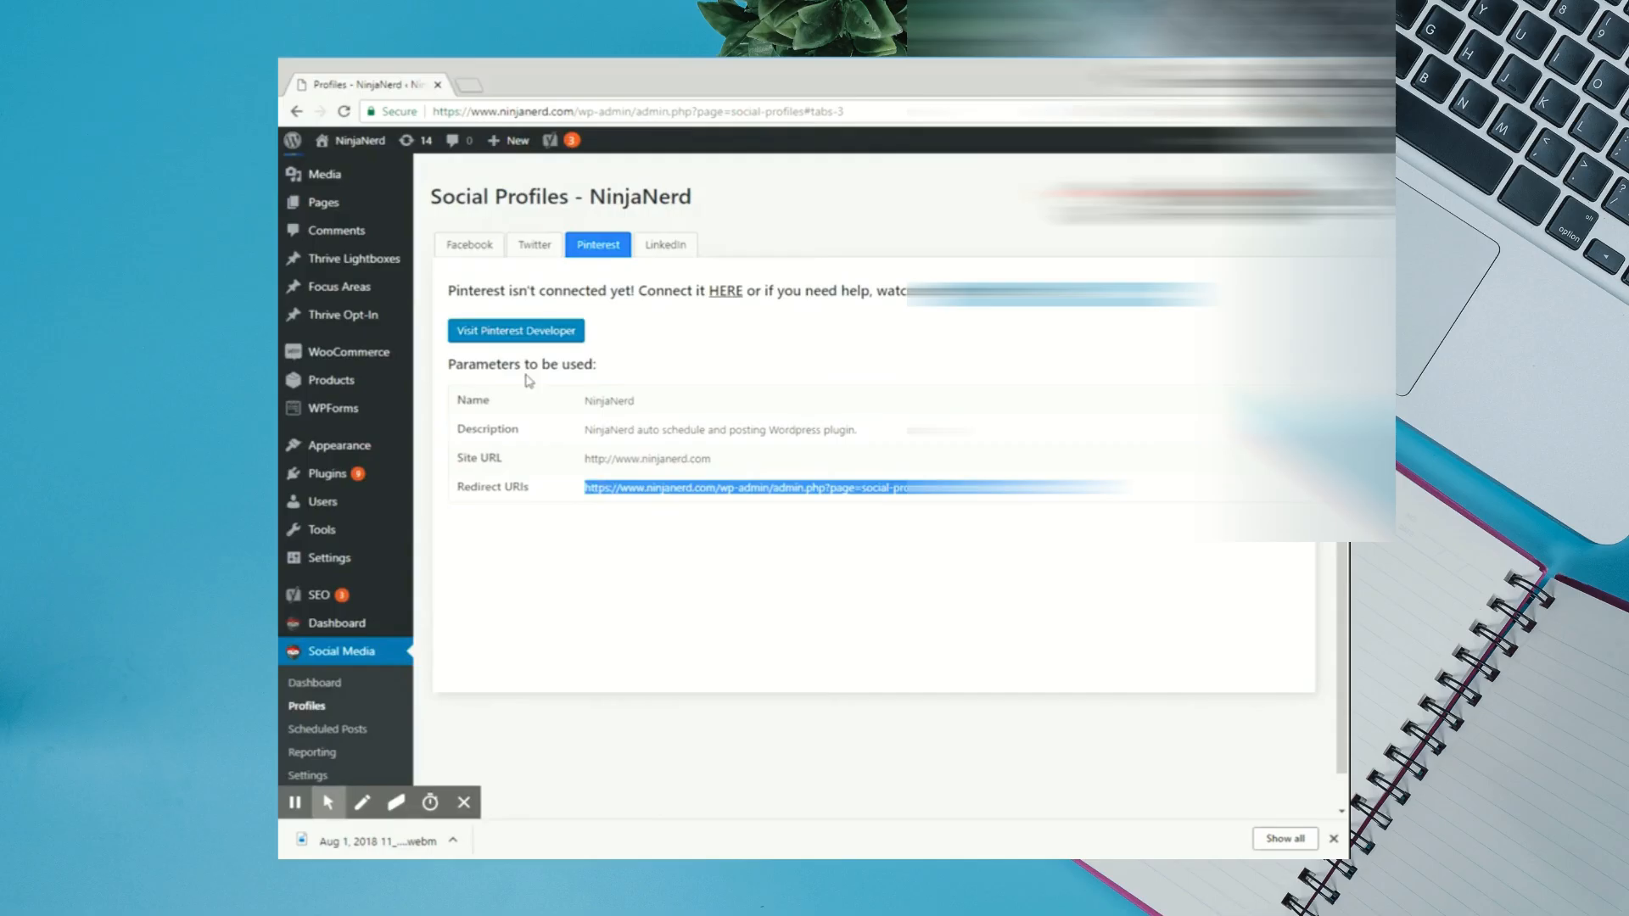
{"action": "left_click", "coordinate": [514, 329]}
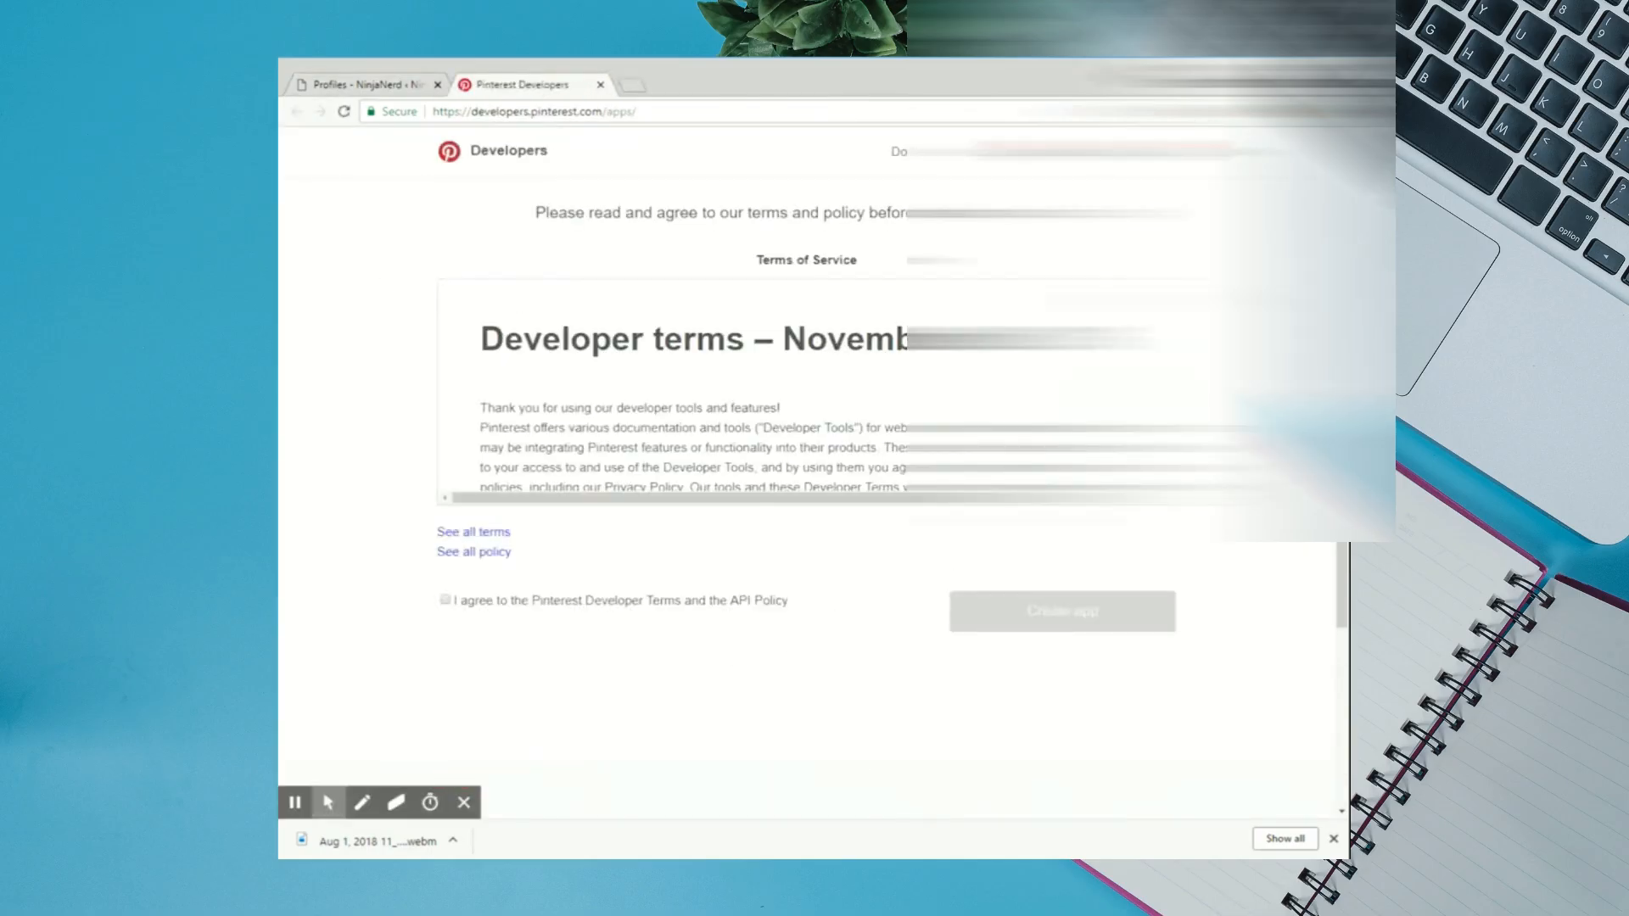
{"action": "mouse_move", "coordinate": [438, 628]}
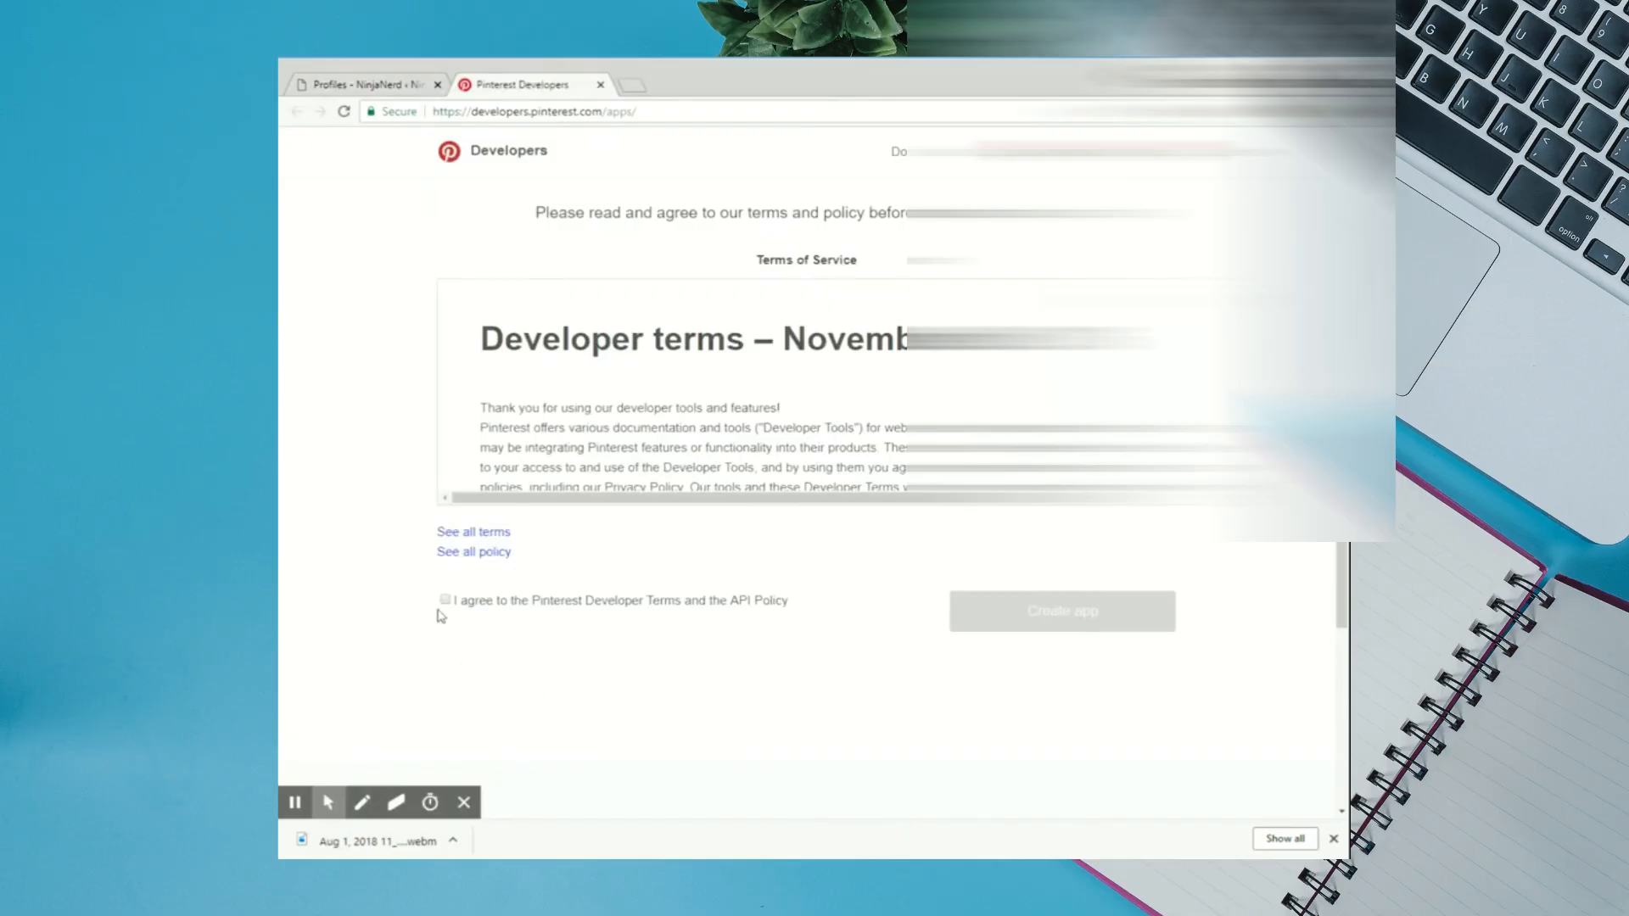
{"action": "mouse_move", "coordinate": [468, 641]}
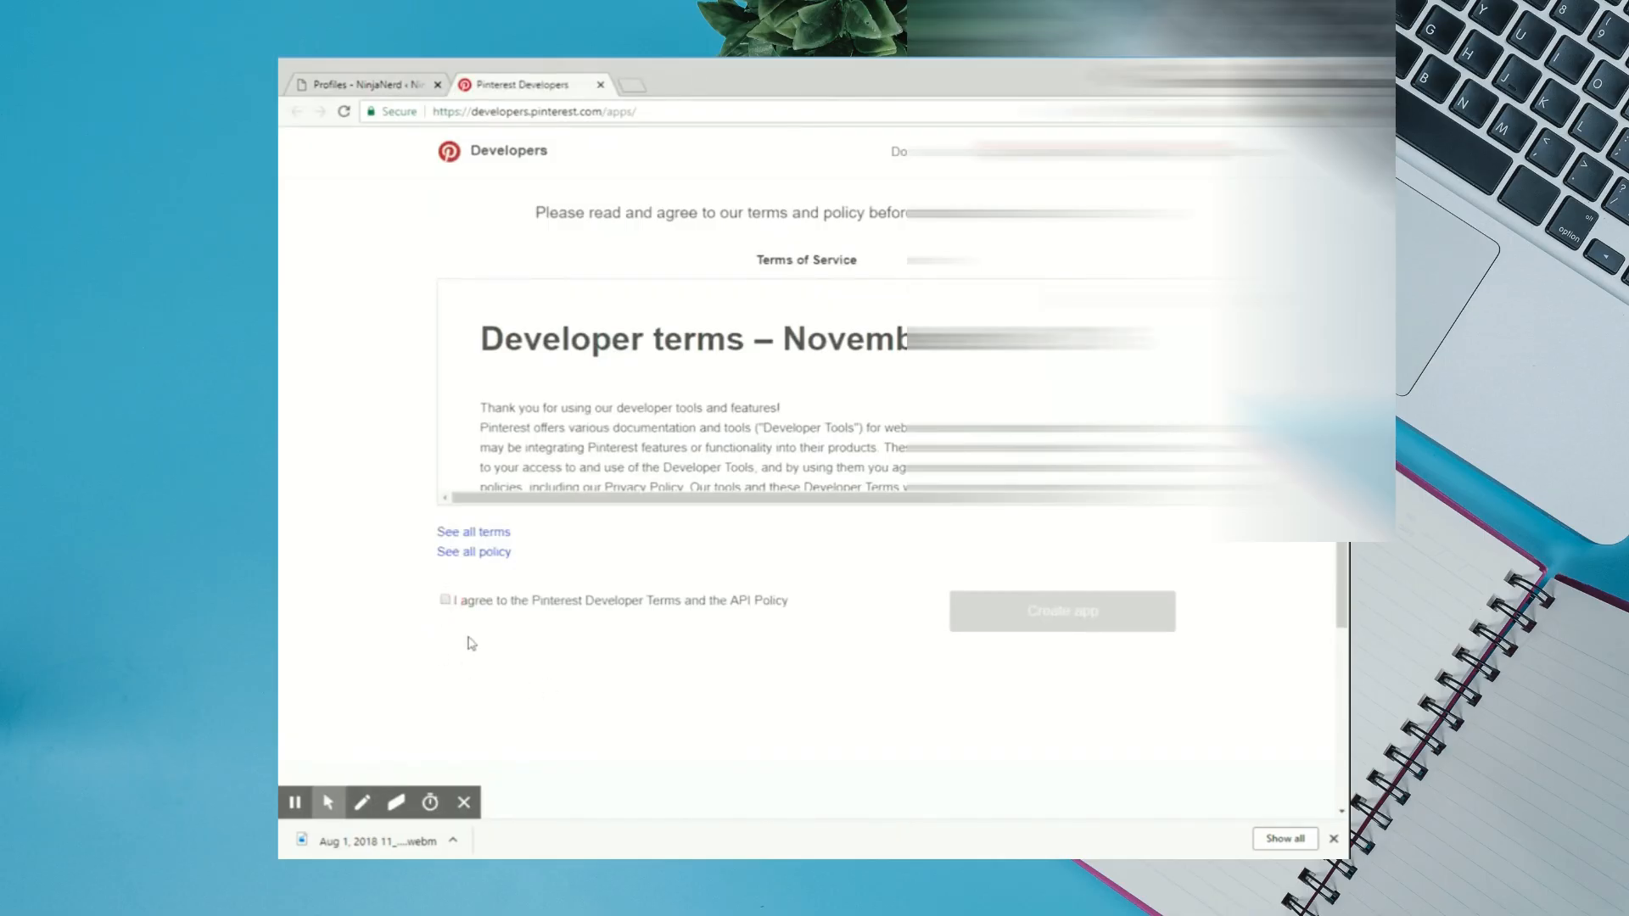
- Accept the developer terms and create an app named NinjaNerd with the plugin description
{"action": "left_click", "coordinate": [444, 600]}
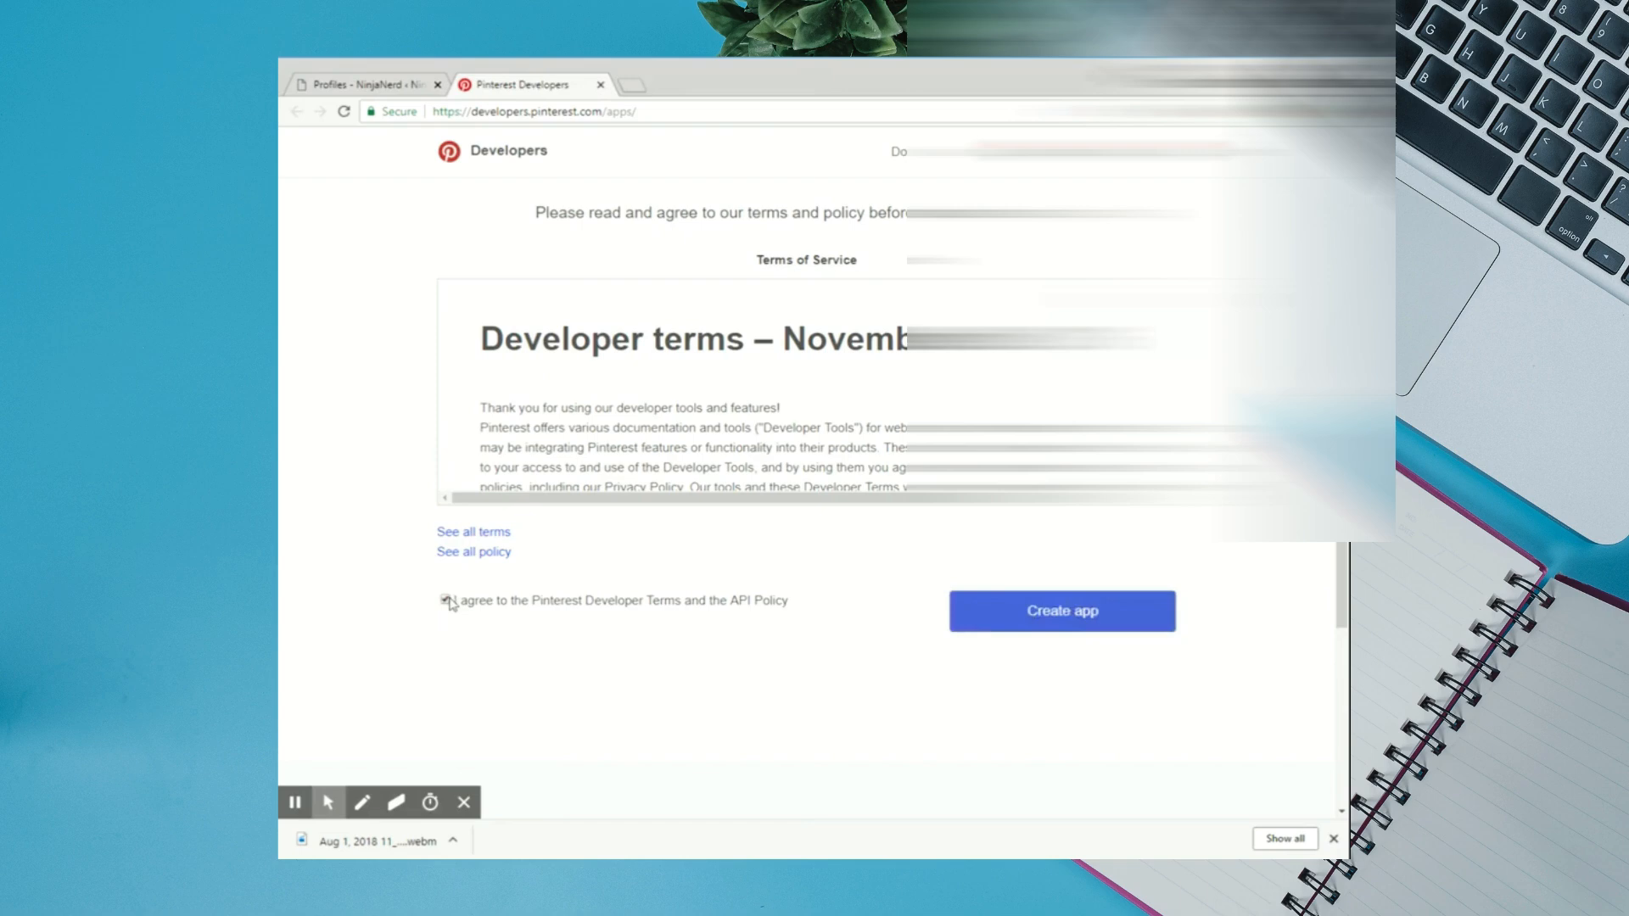
{"action": "left_click", "coordinate": [1063, 611]}
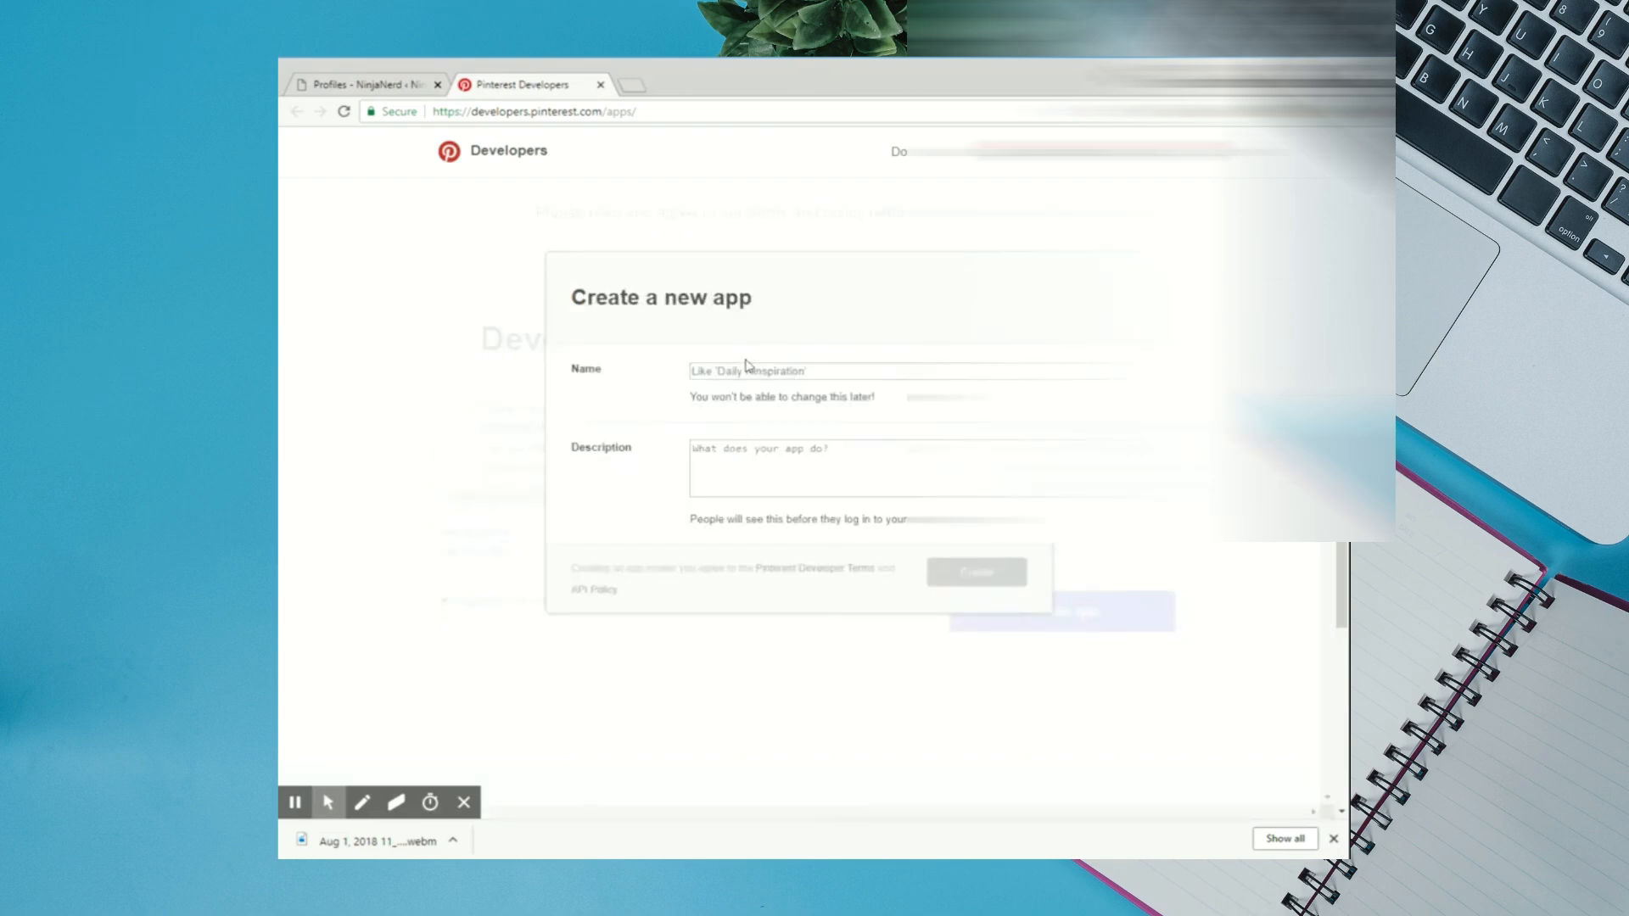
{"action": "type", "text": "Ni"}
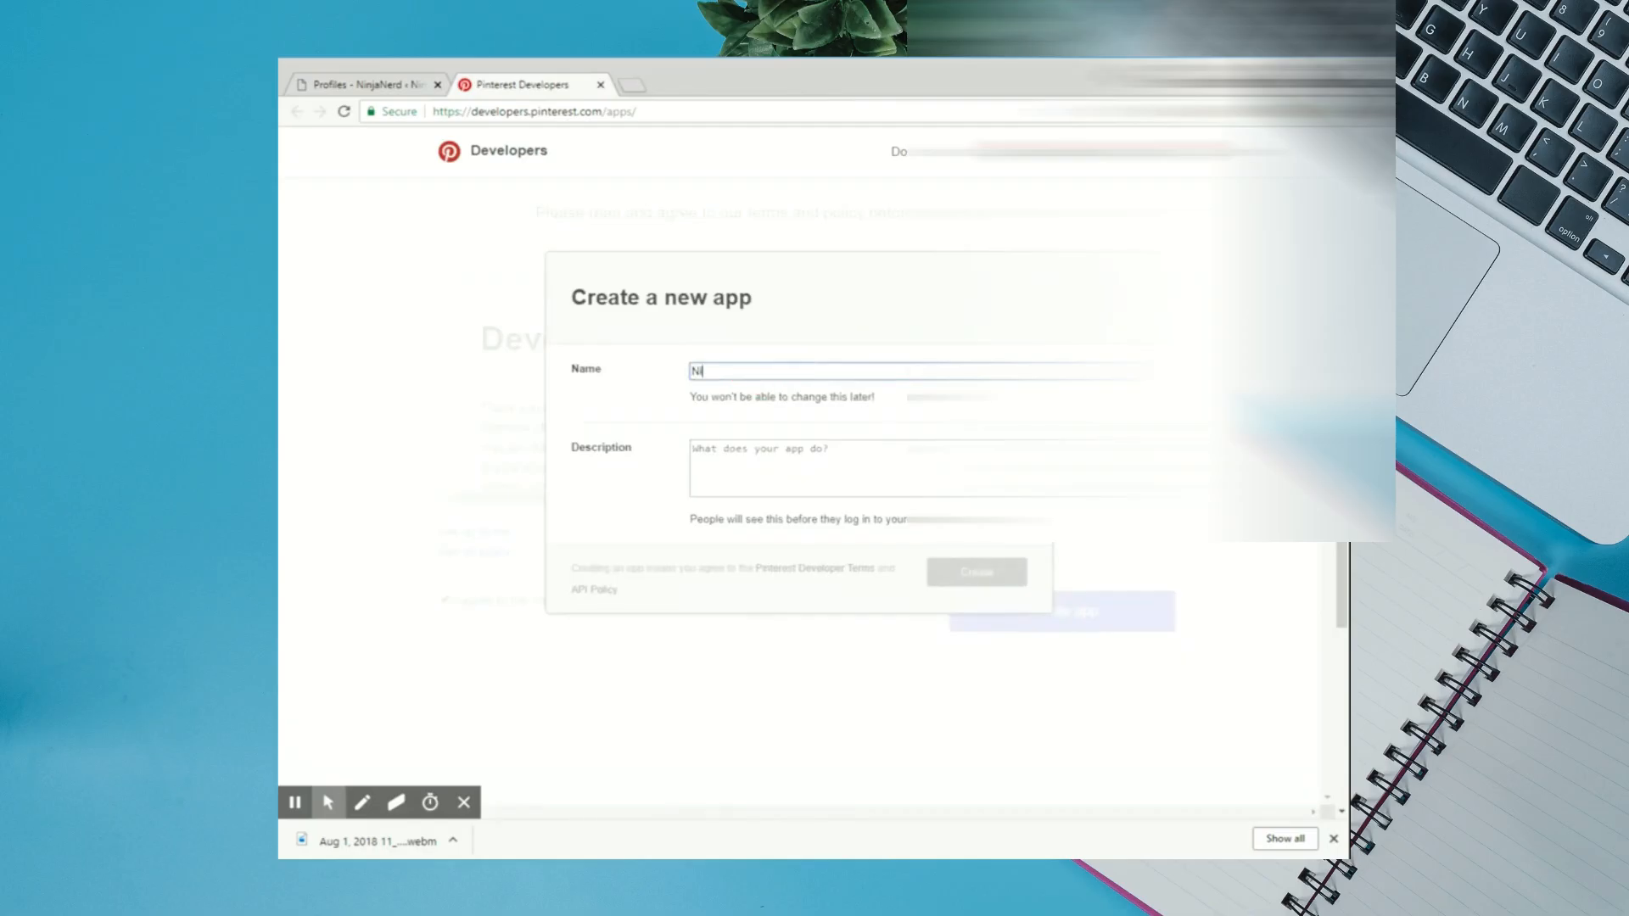
{"action": "left_click", "coordinate": [363, 85]}
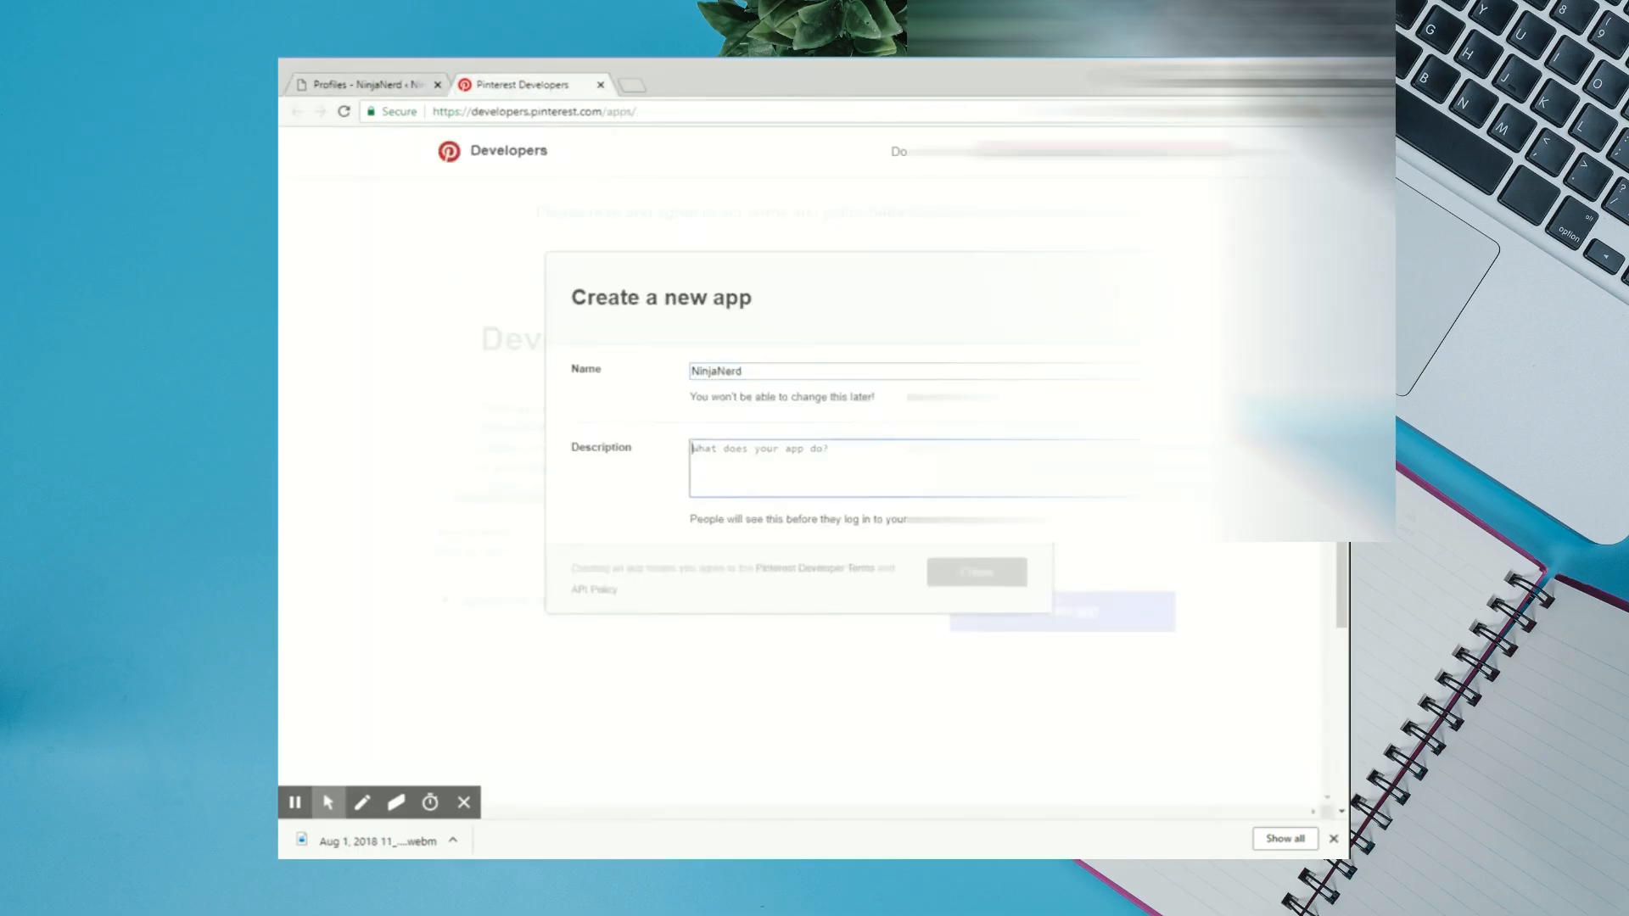
{"action": "left_click", "coordinate": [978, 572]}
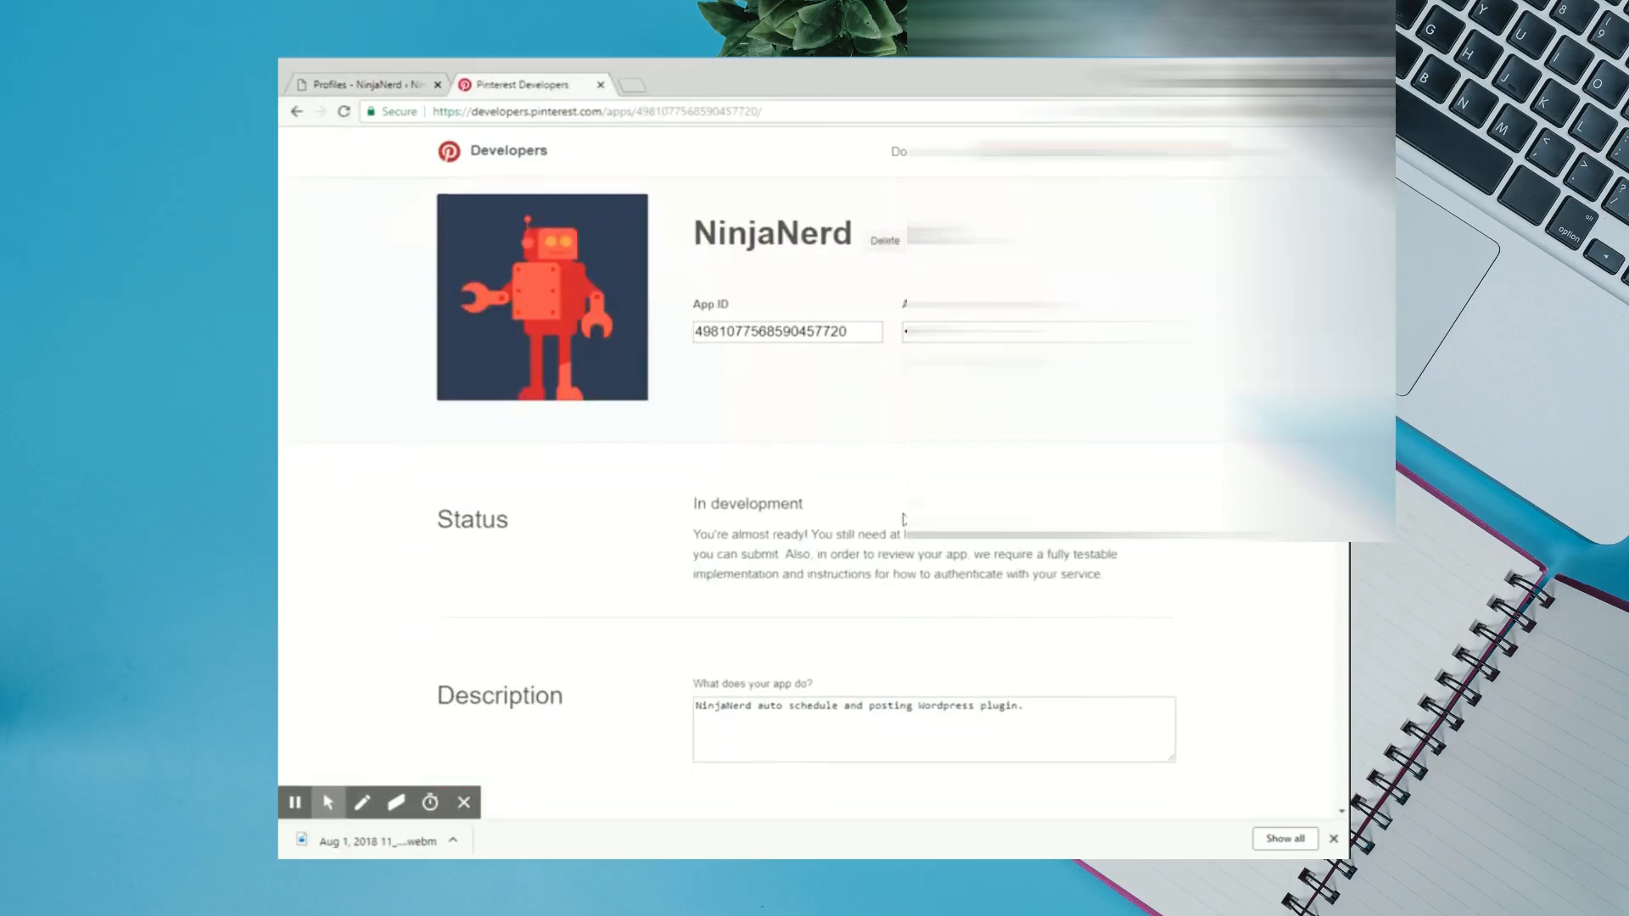
{"action": "scroll", "scroll_direction": "down", "scroll_amount": 3}
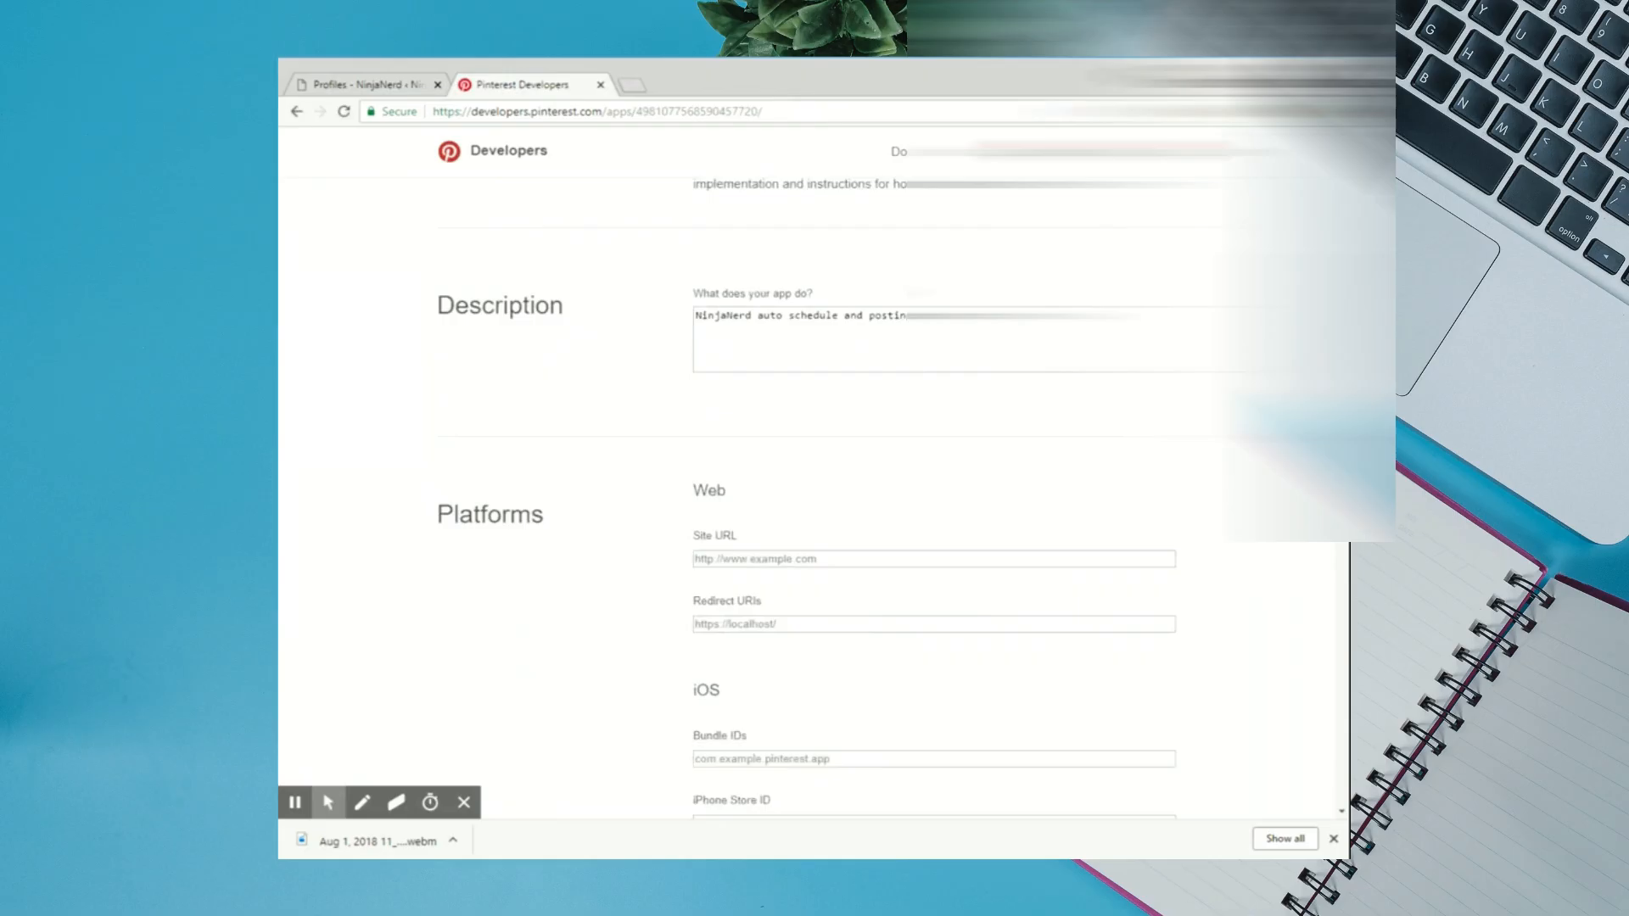
{"action": "left_click", "coordinate": [364, 85]}
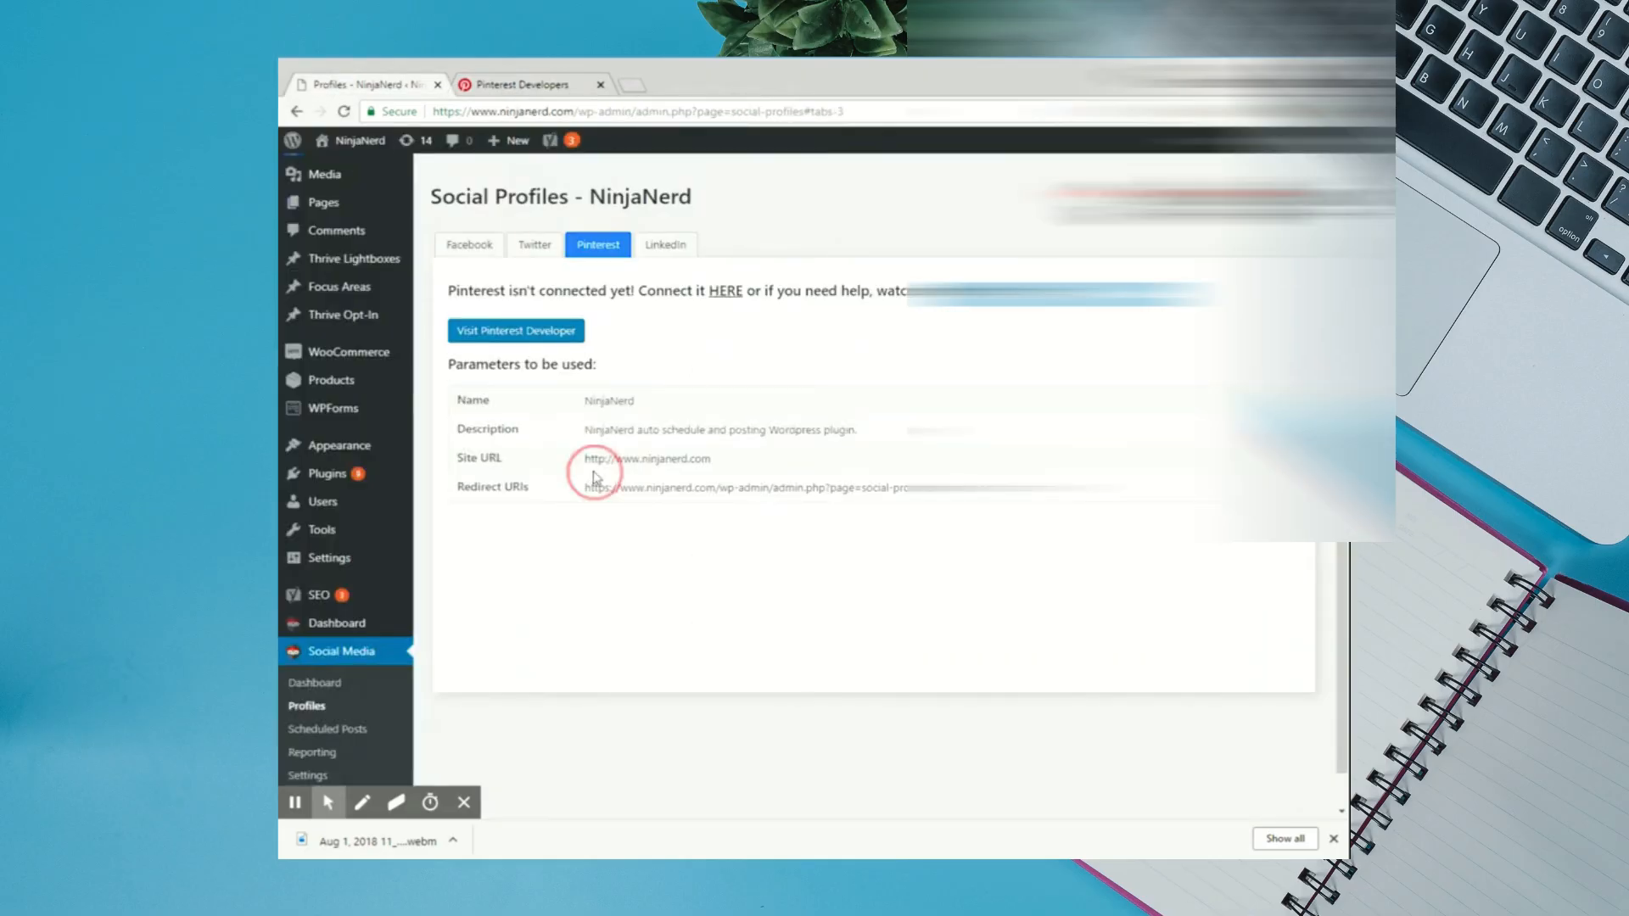
{"action": "double_click", "coordinate": [645, 458]}
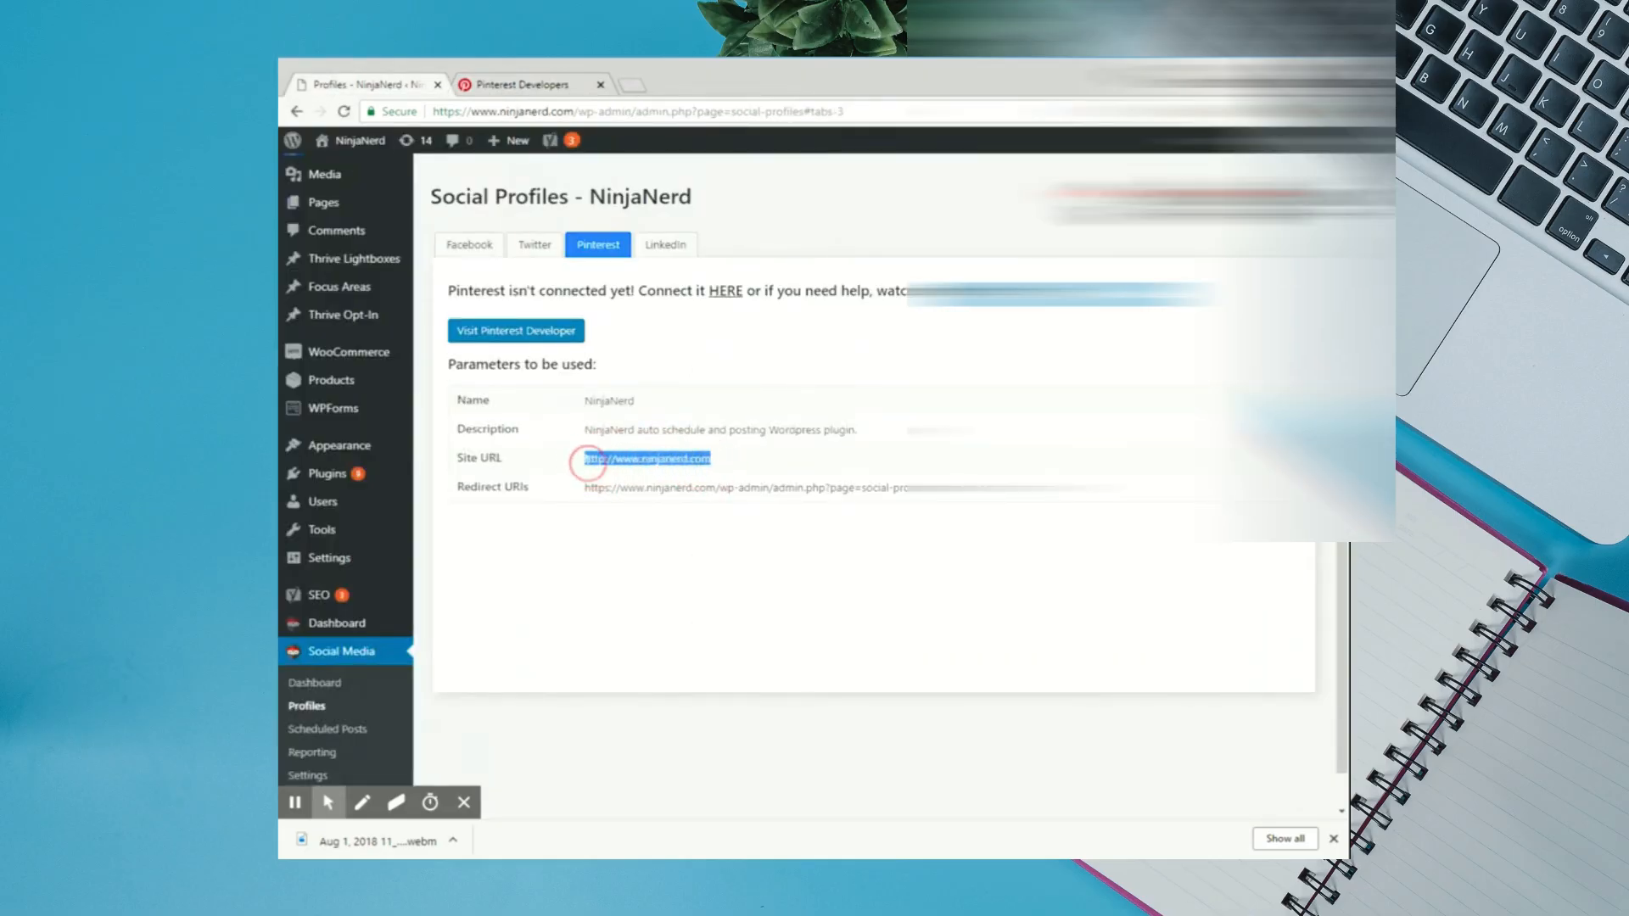
{"action": "left_click", "coordinate": [525, 84]}
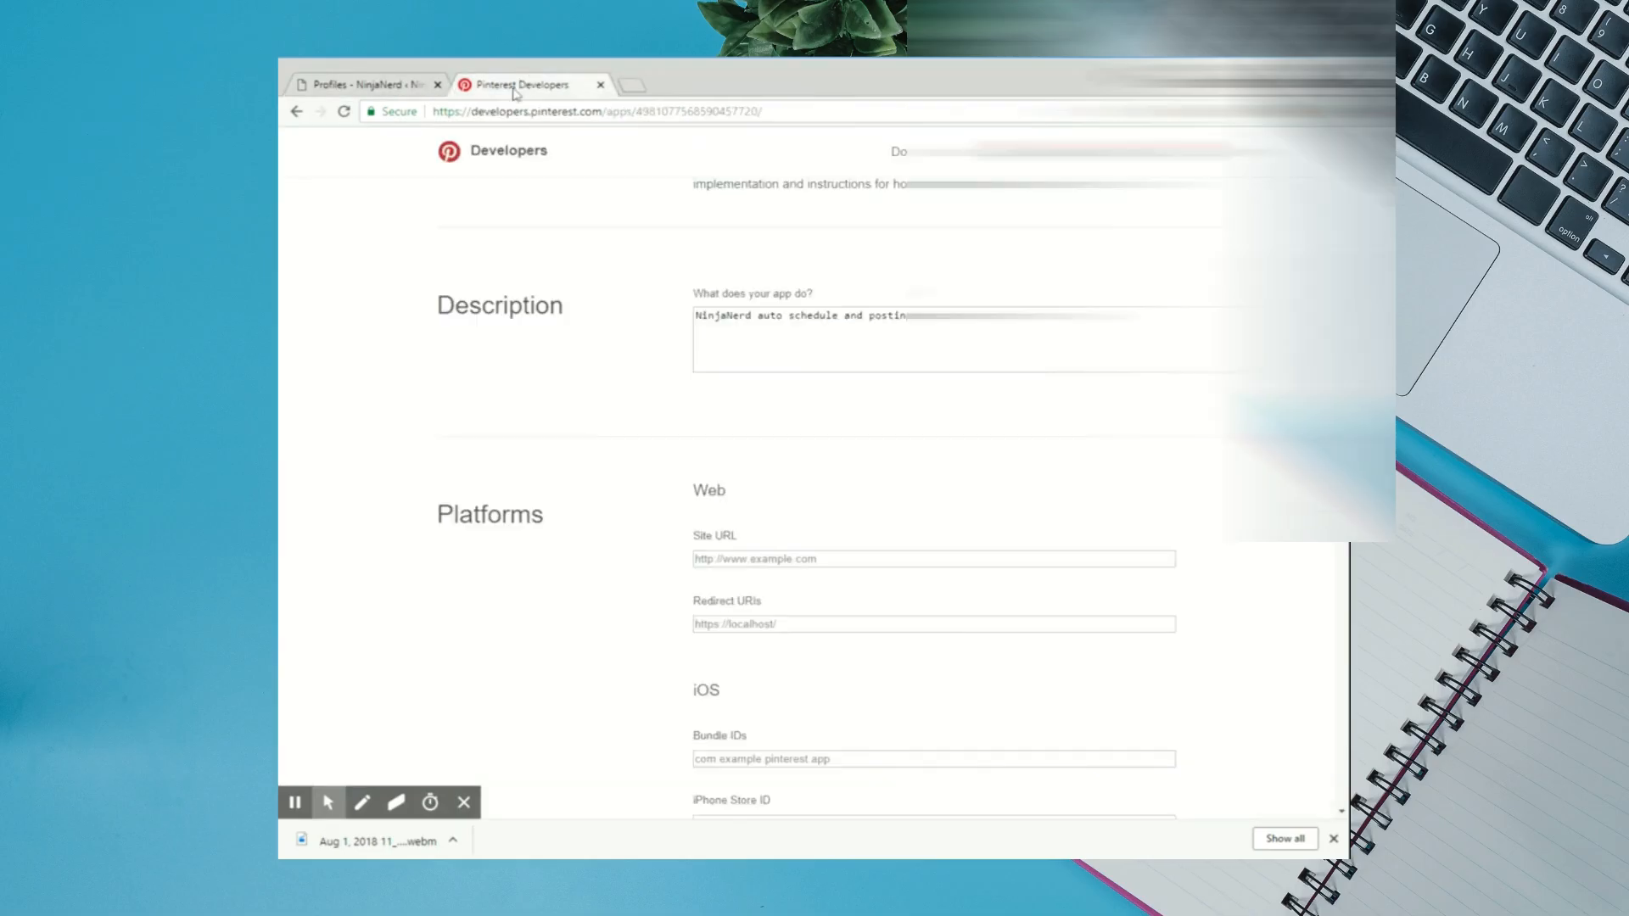
{"action": "left_click", "coordinate": [934, 560]}
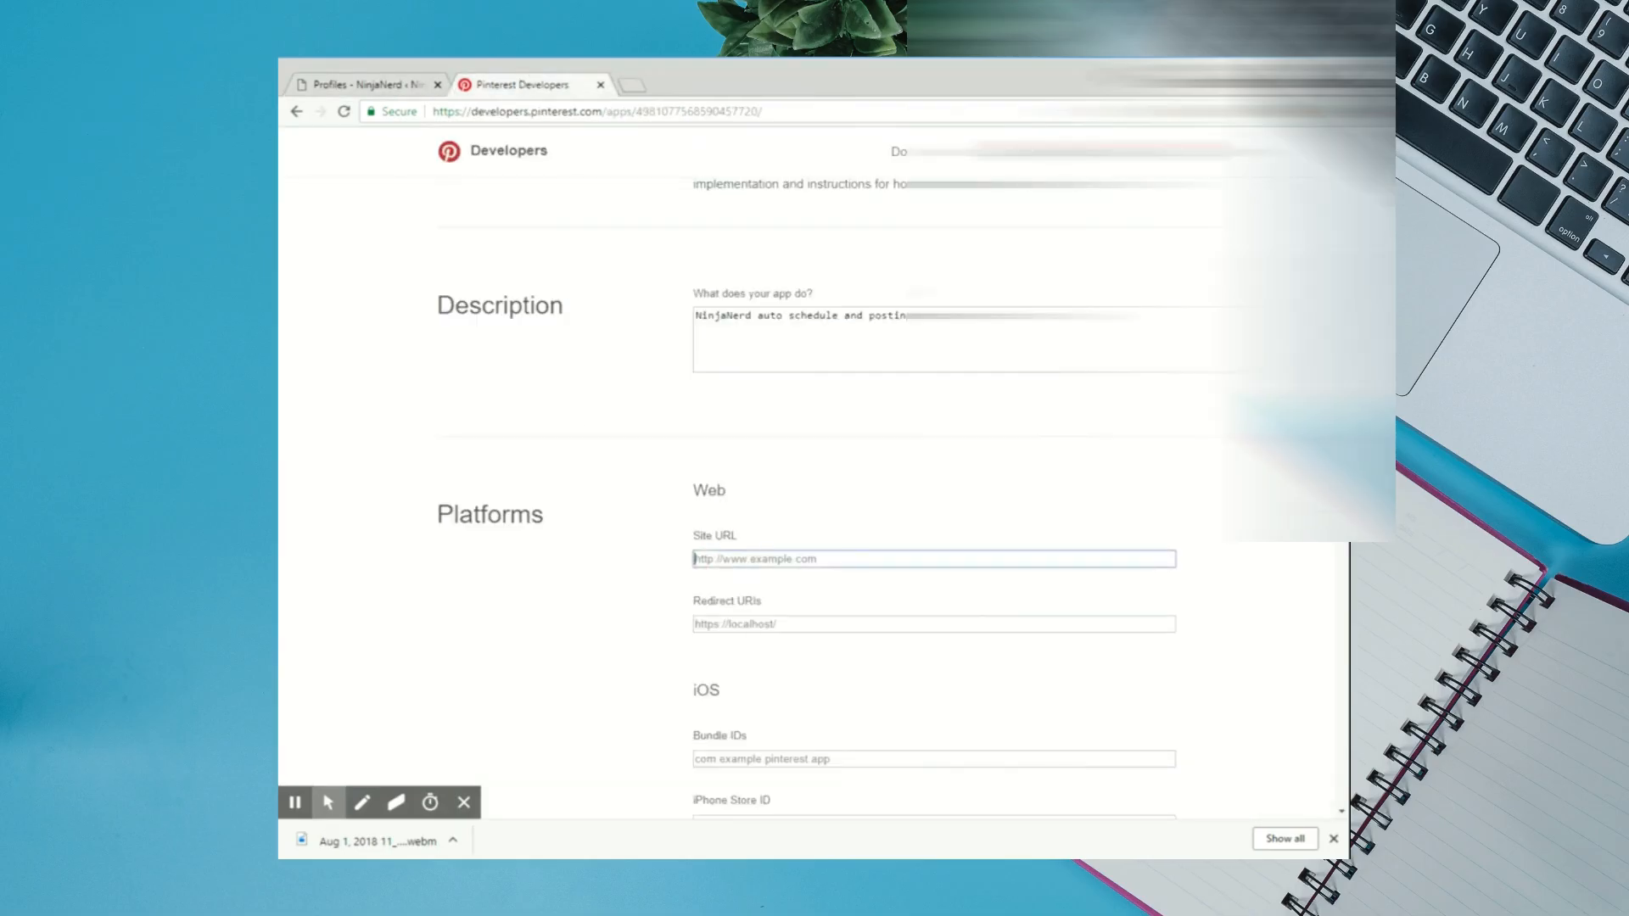
{"action": "type", "text": "http://www.ninjanerd.com"}
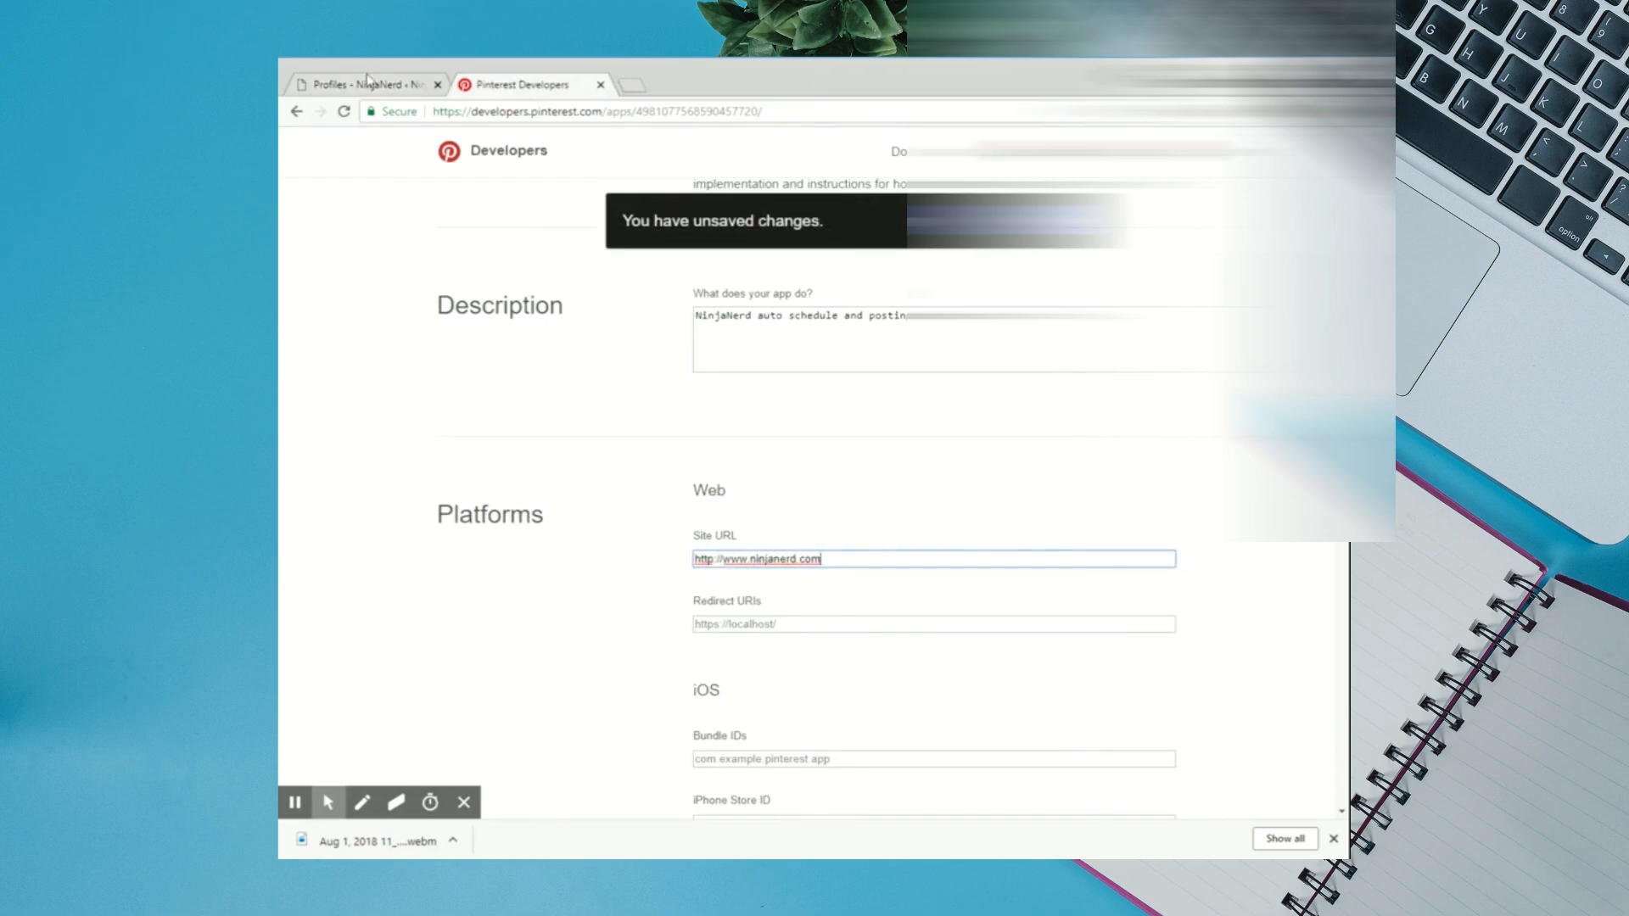
{"action": "left_click", "coordinate": [363, 85]}
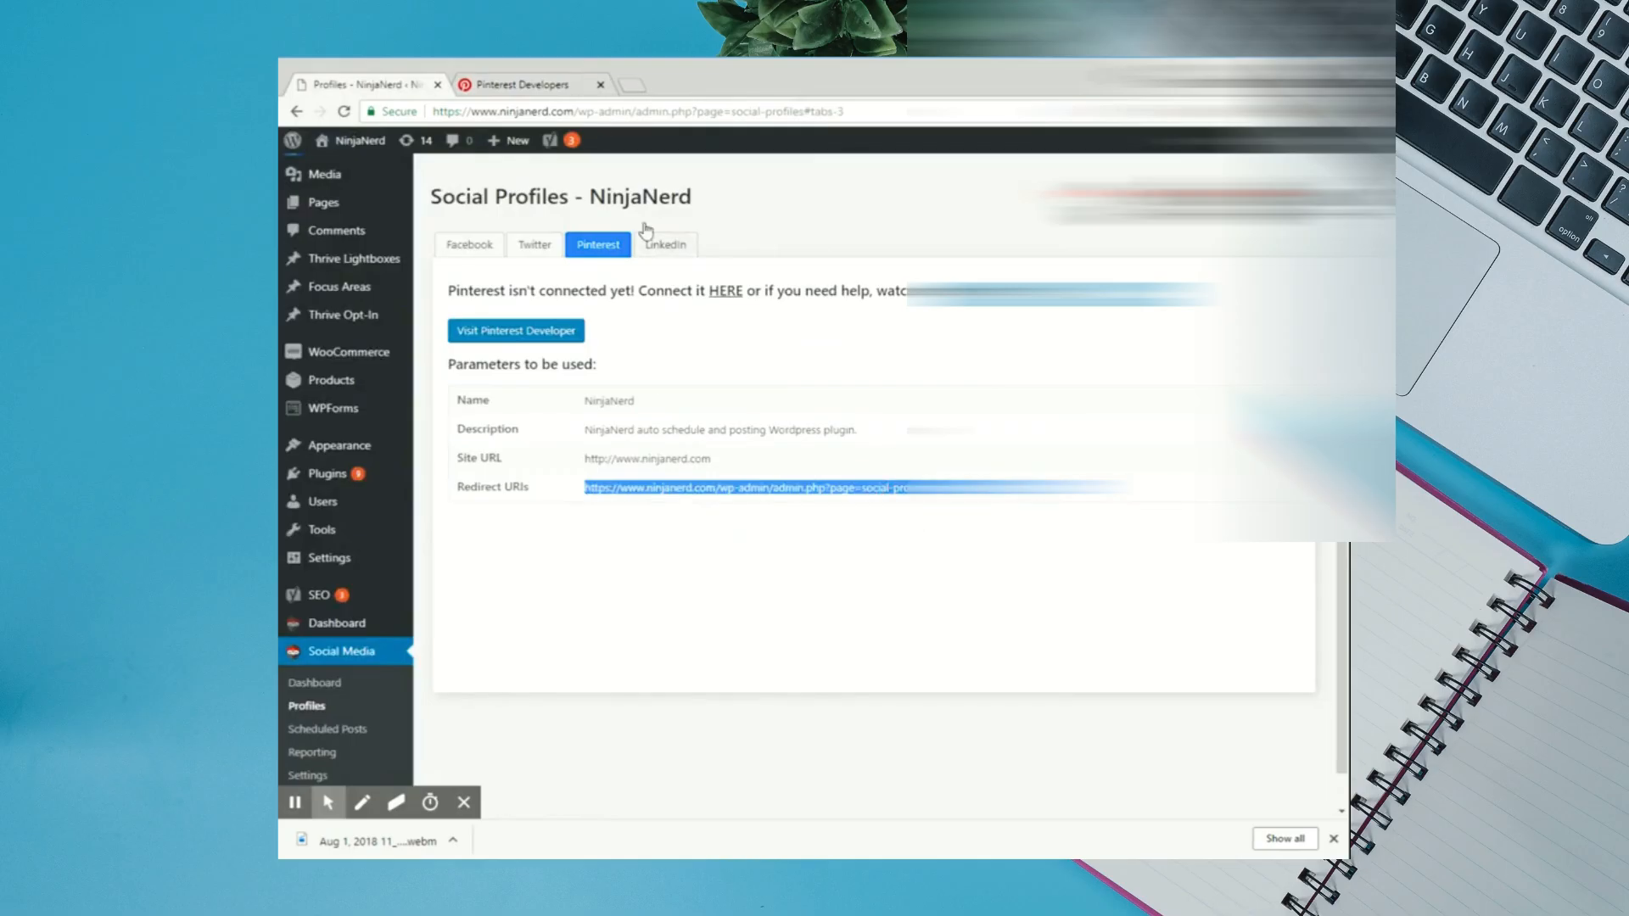
{"action": "left_click", "coordinate": [523, 85]}
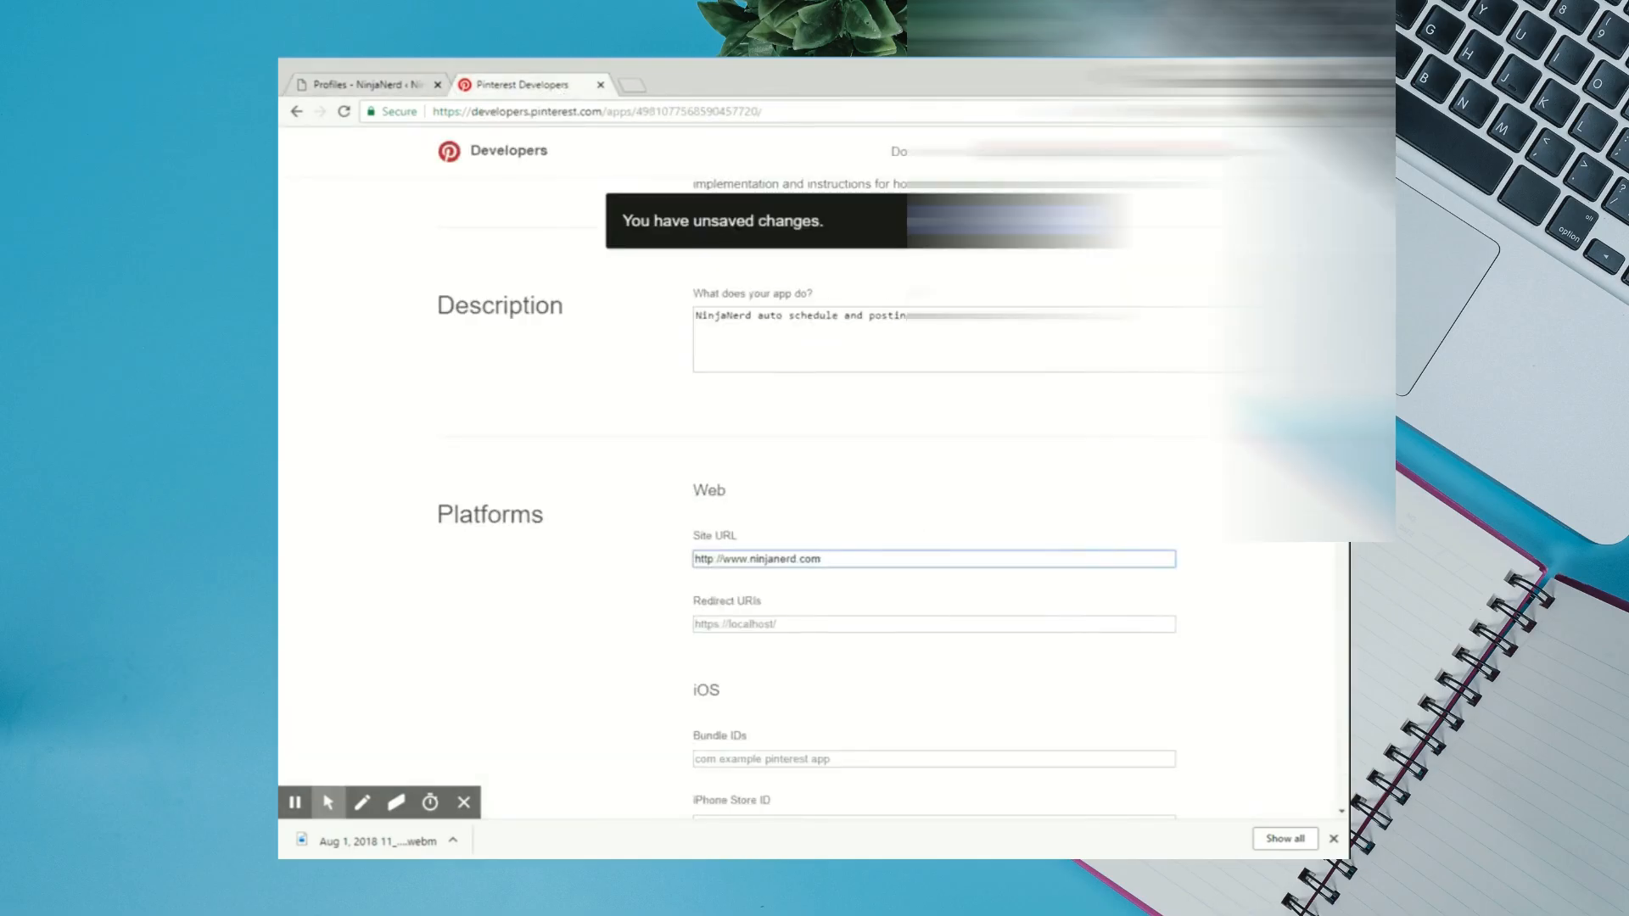
{"action": "left_click", "coordinate": [934, 625]}
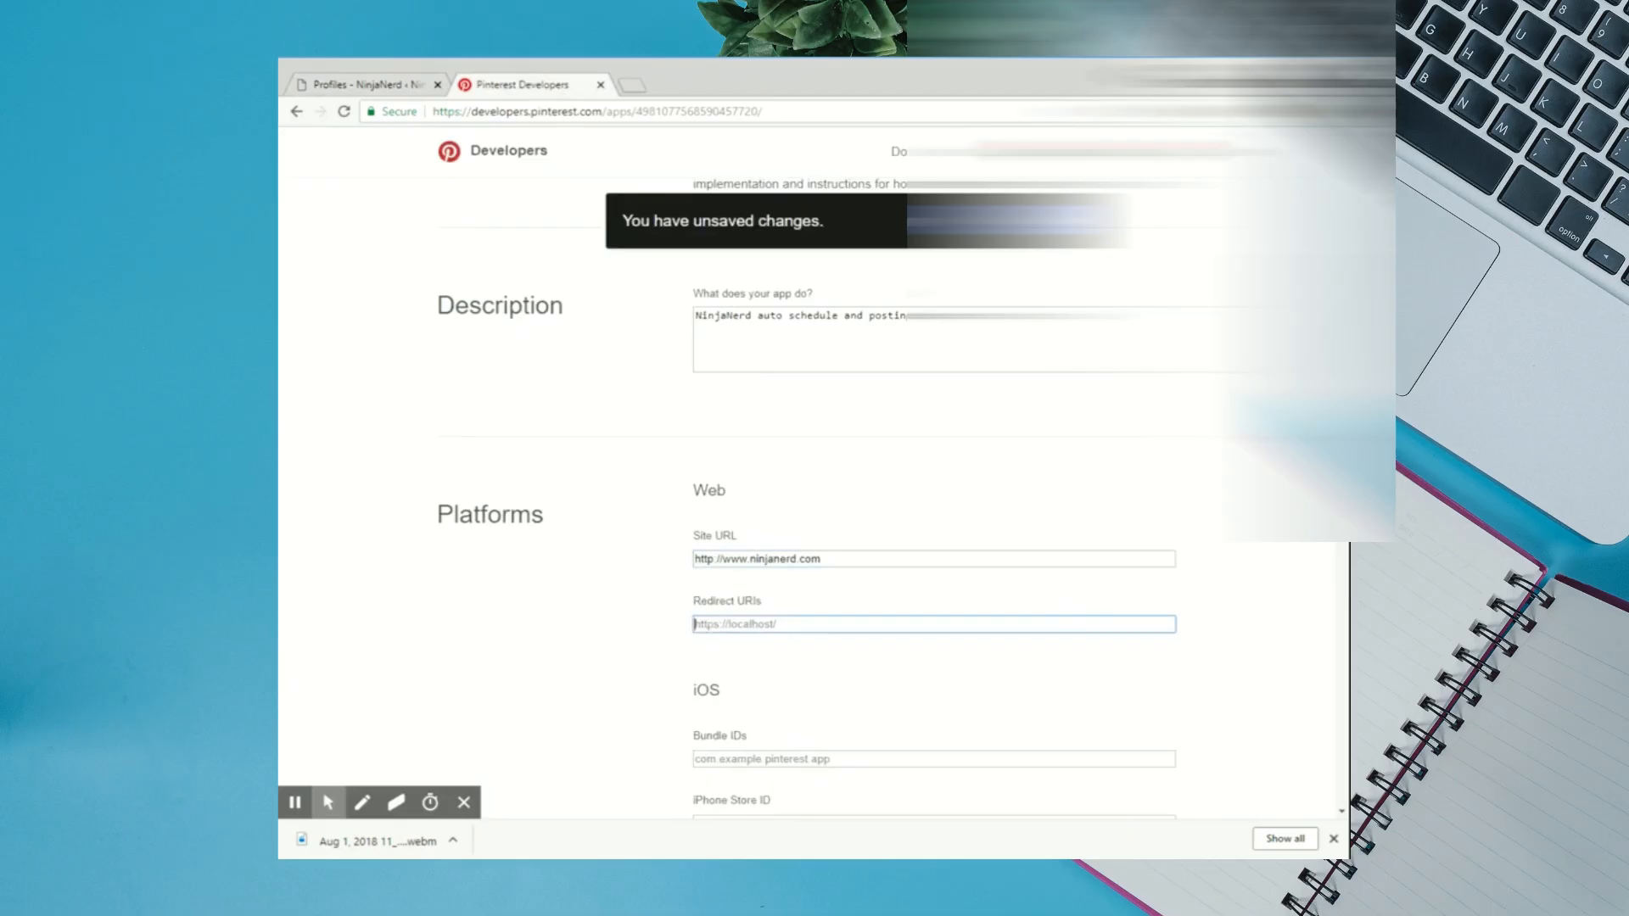
{"action": "type", "text": "https://www.ninjanerd.com/wp-admin/admin.php?page=social-profiles&pinterest=true"}
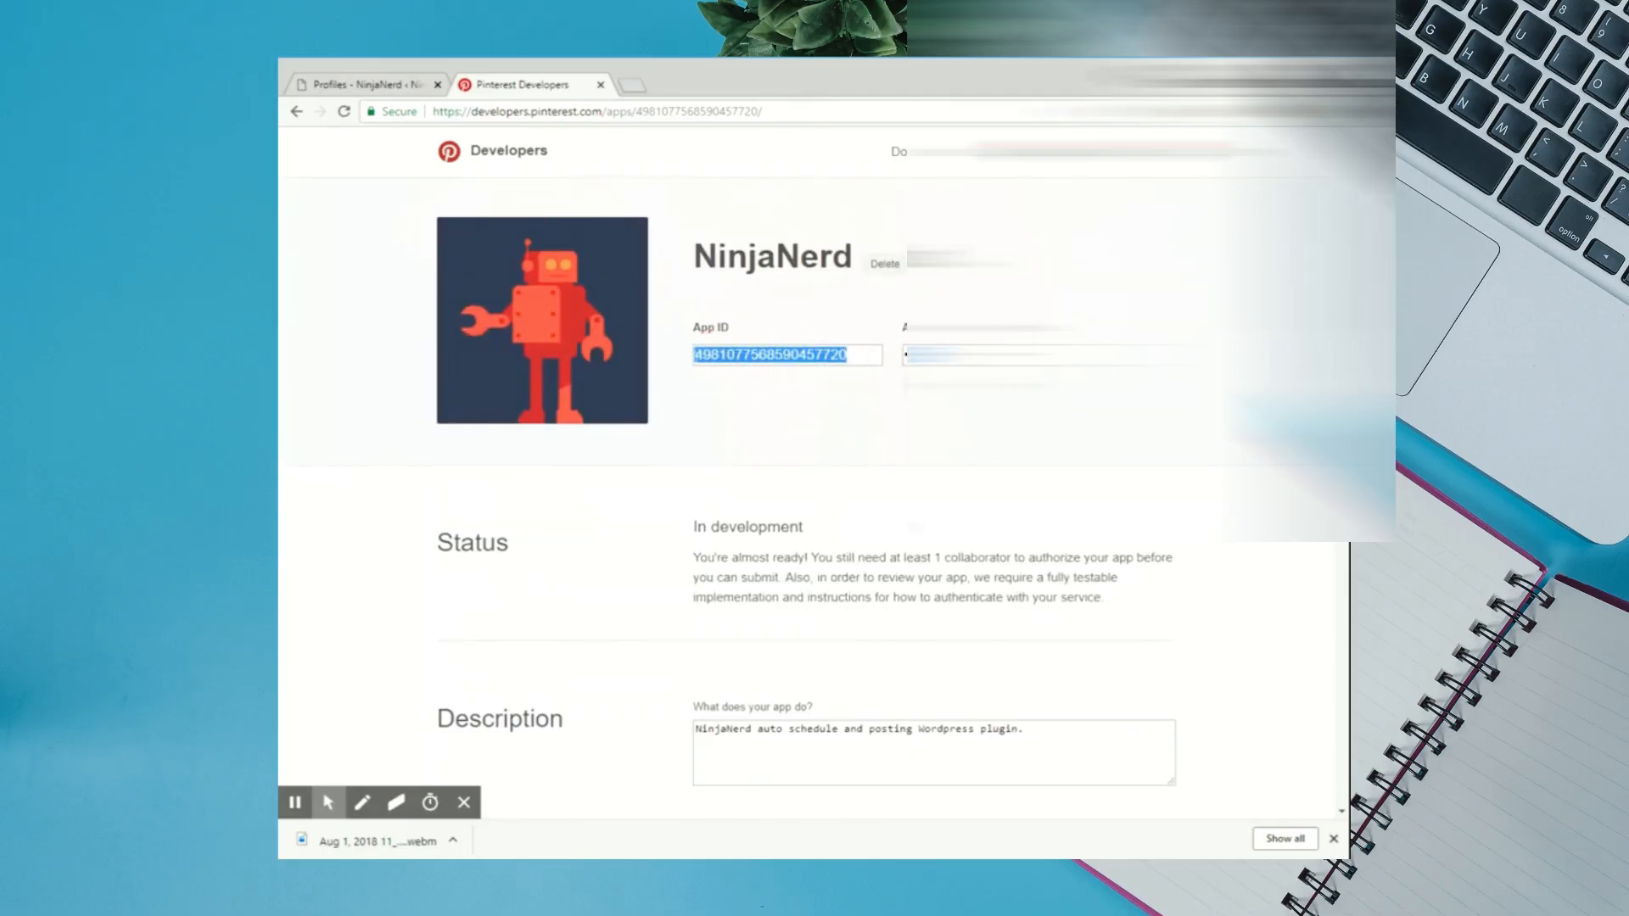
{"action": "left_click", "coordinate": [363, 85]}
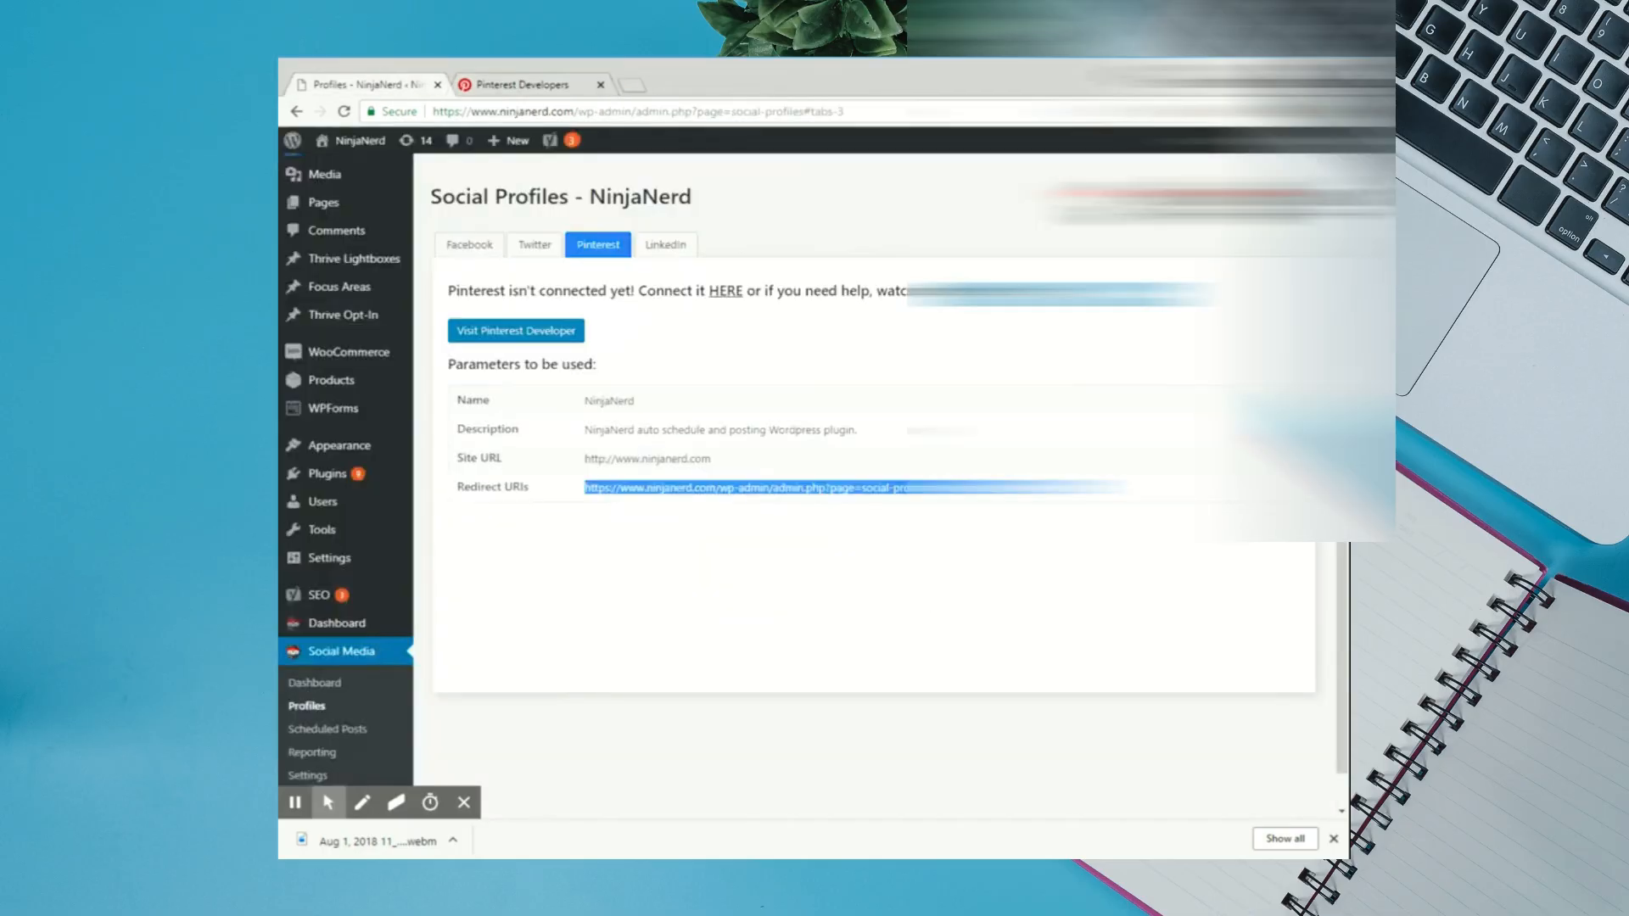
{"action": "mouse_move", "coordinate": [336, 624]}
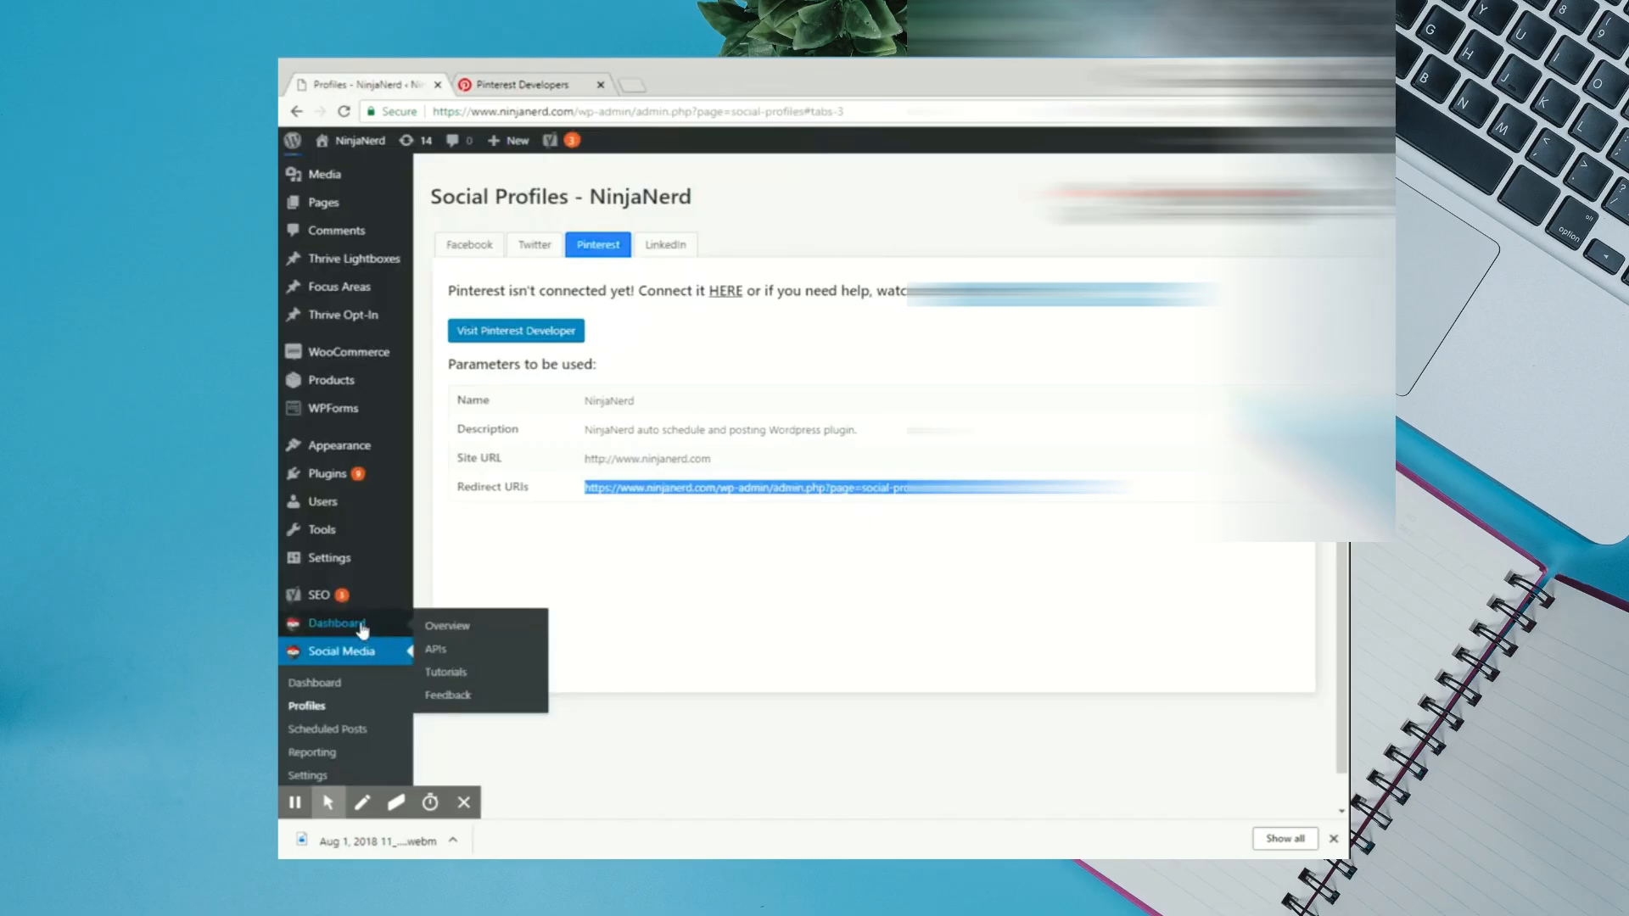
{"action": "left_click", "coordinate": [437, 655]}
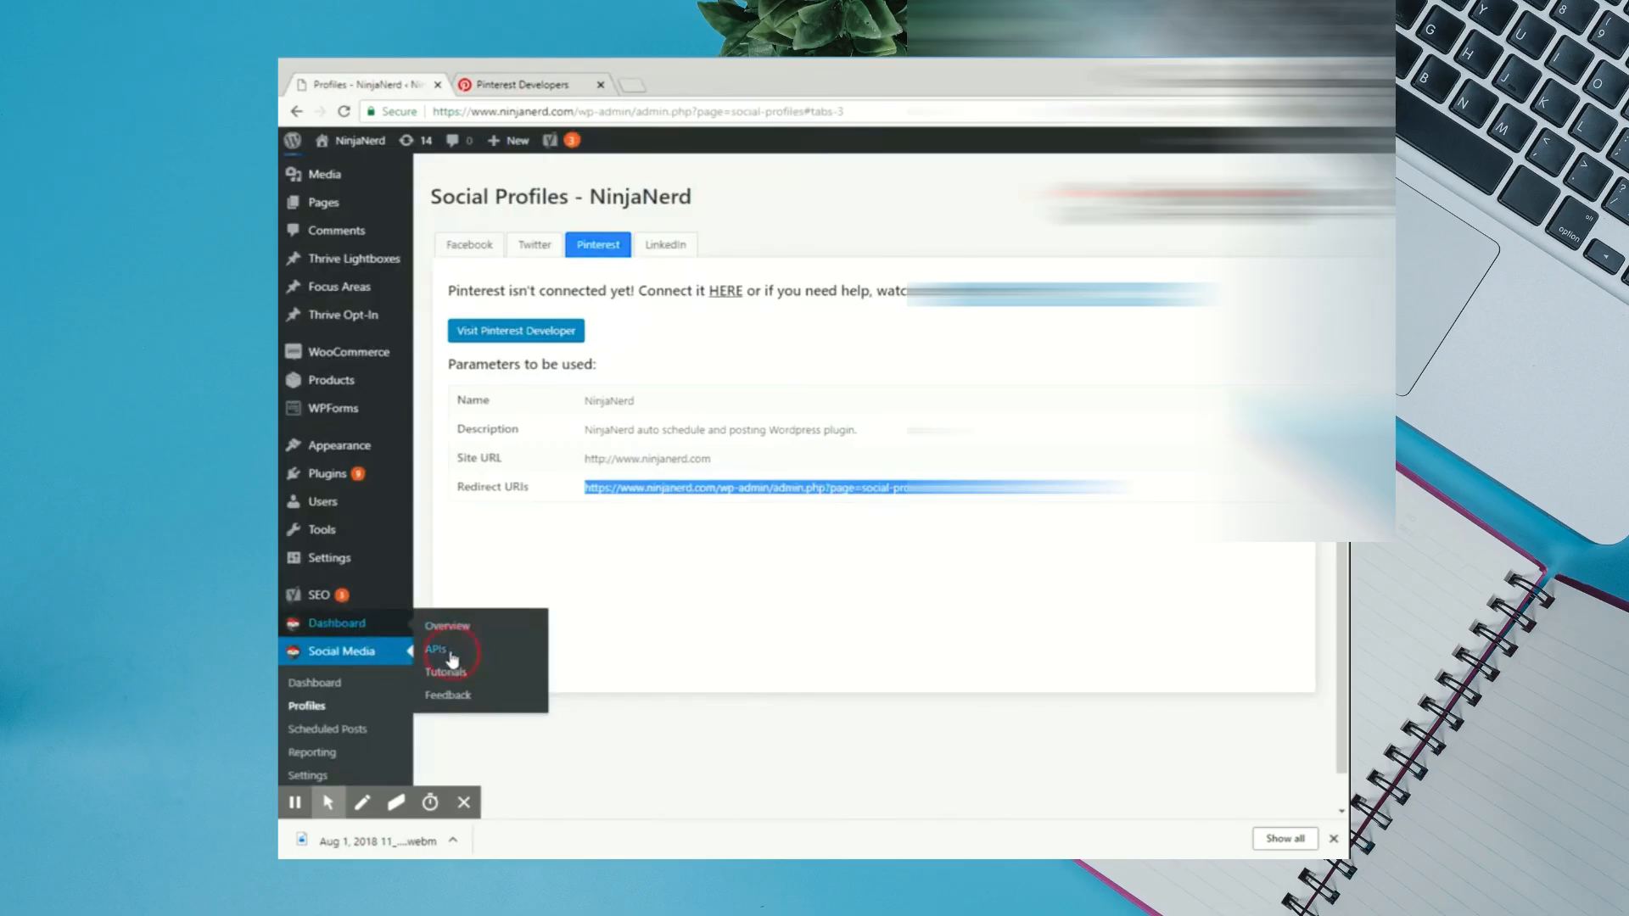
{"action": "left_click", "coordinate": [435, 652]}
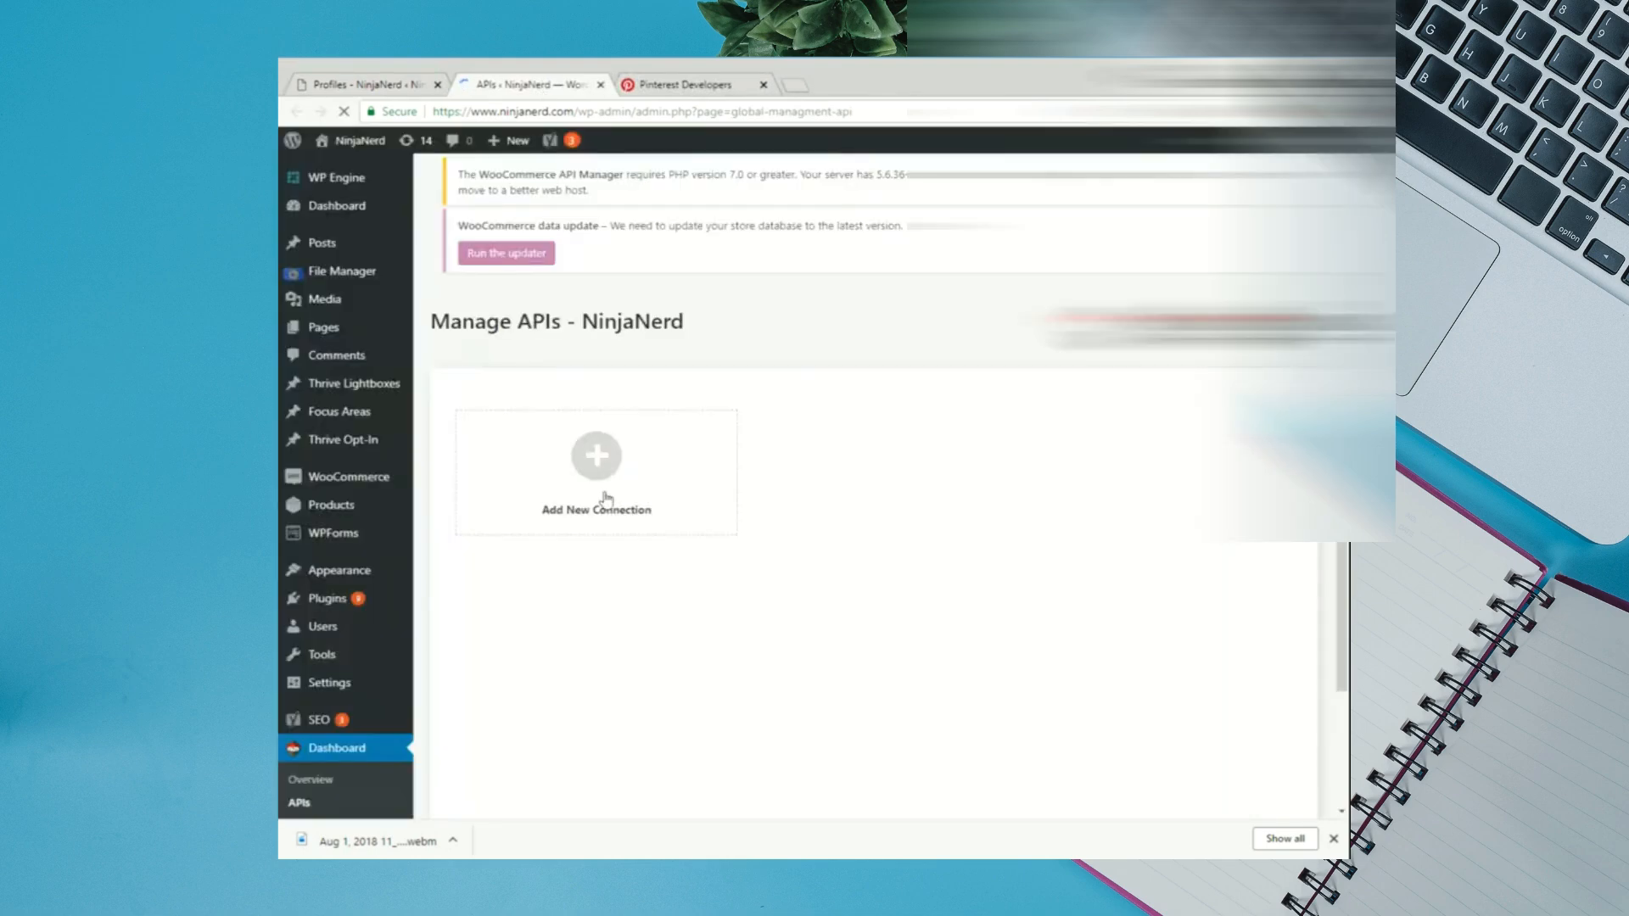
{"action": "left_click", "coordinate": [597, 455]}
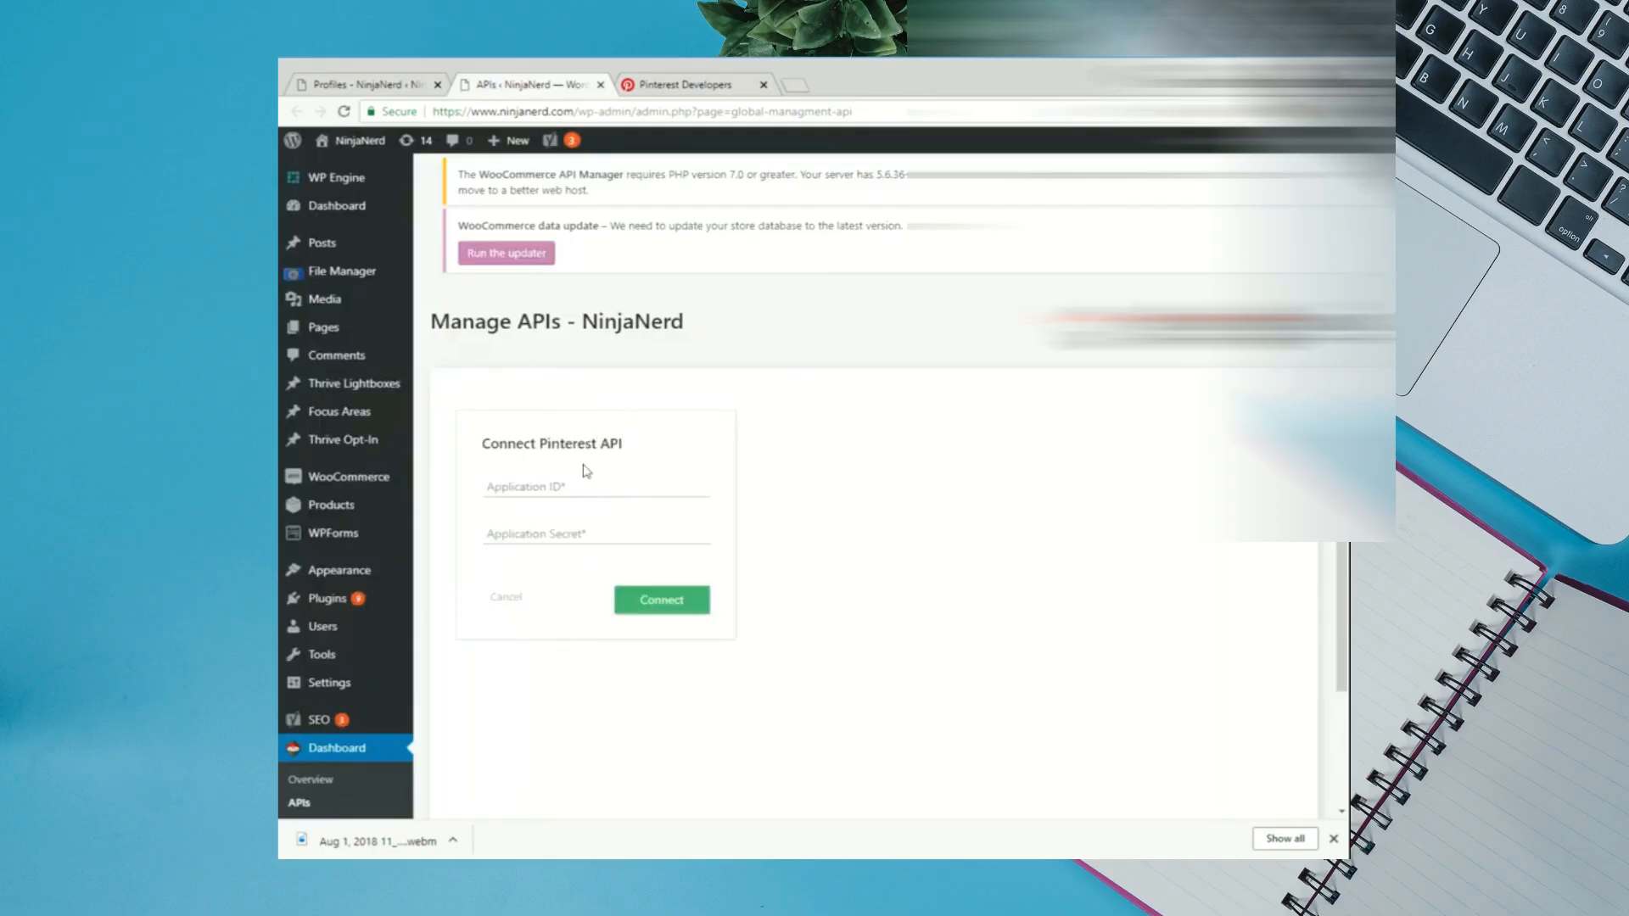
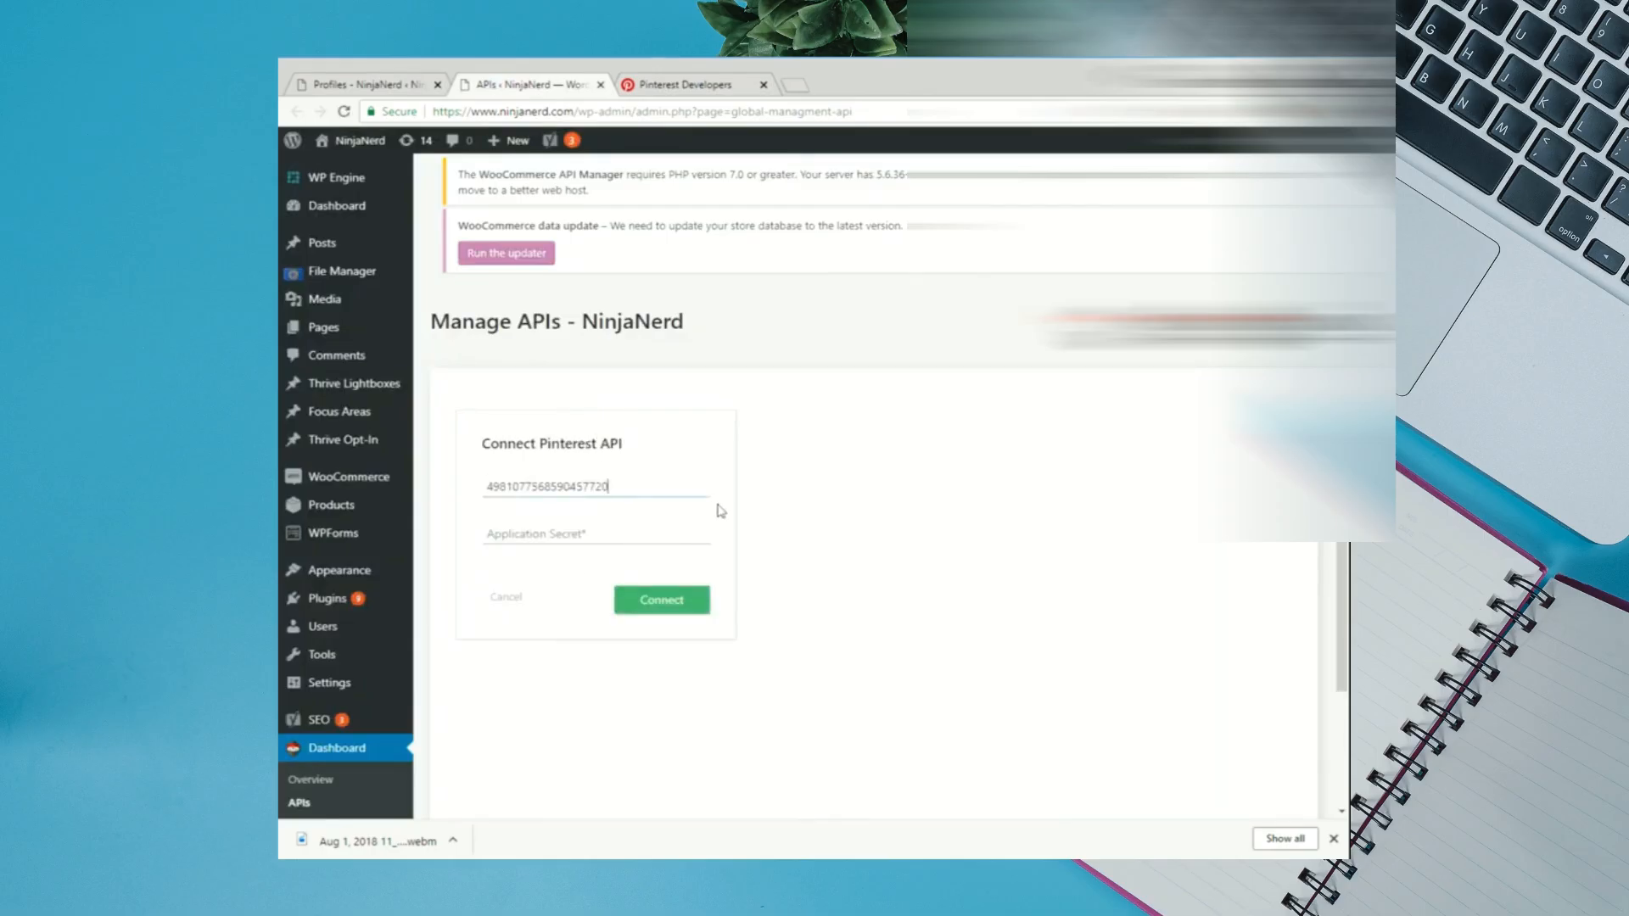
{"action": "left_click", "coordinate": [689, 85]}
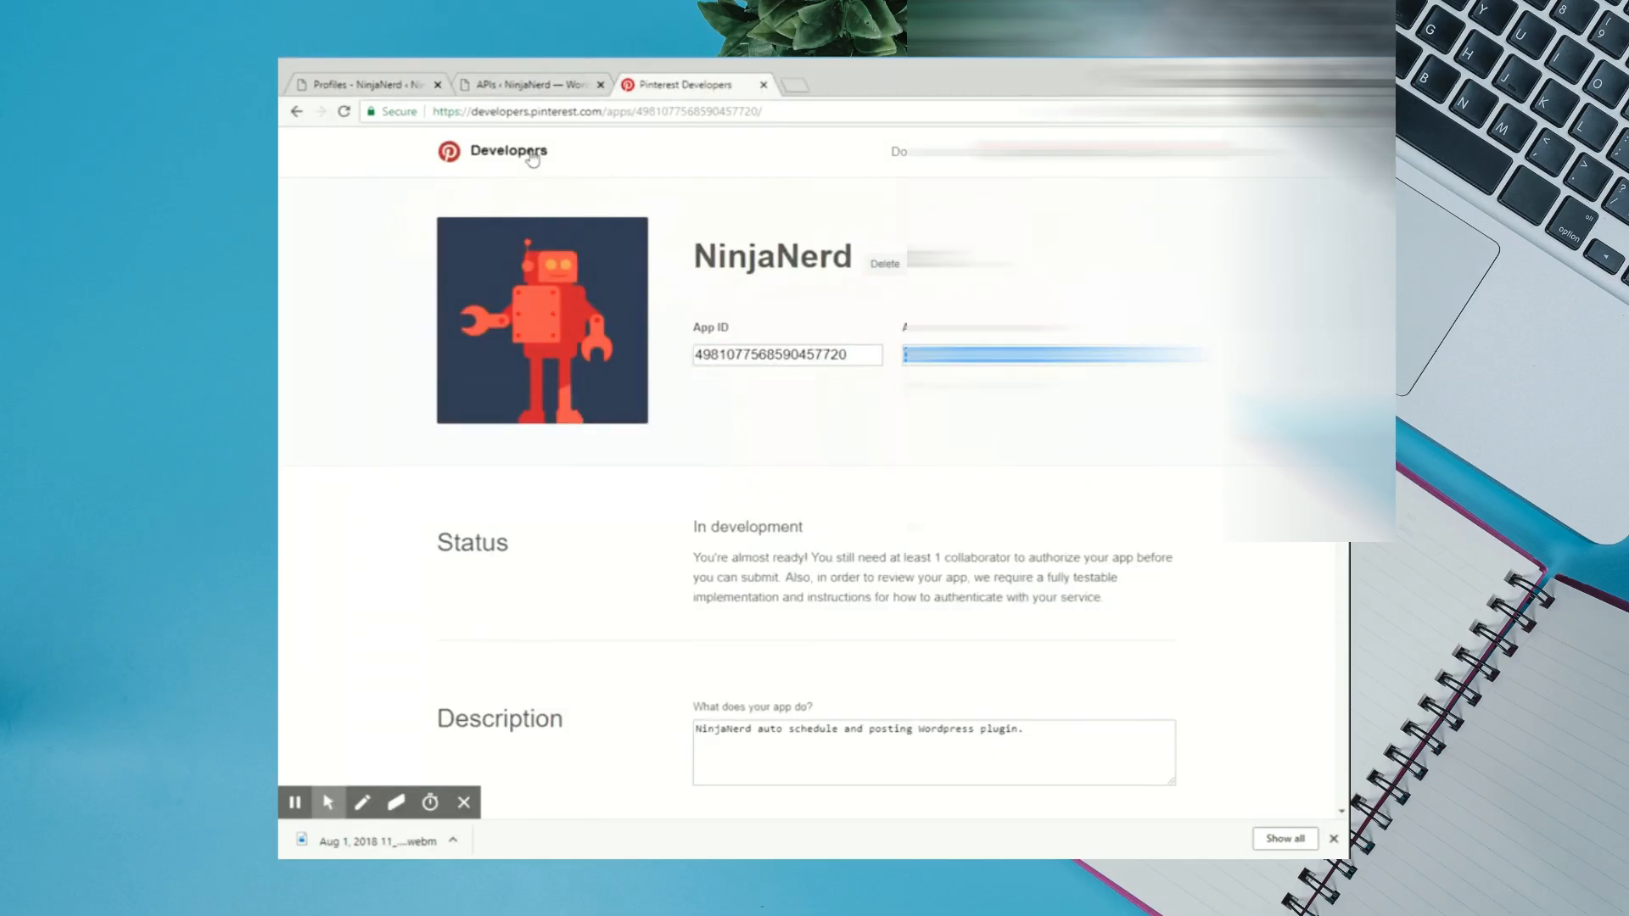
{"action": "left_click", "coordinate": [531, 84]}
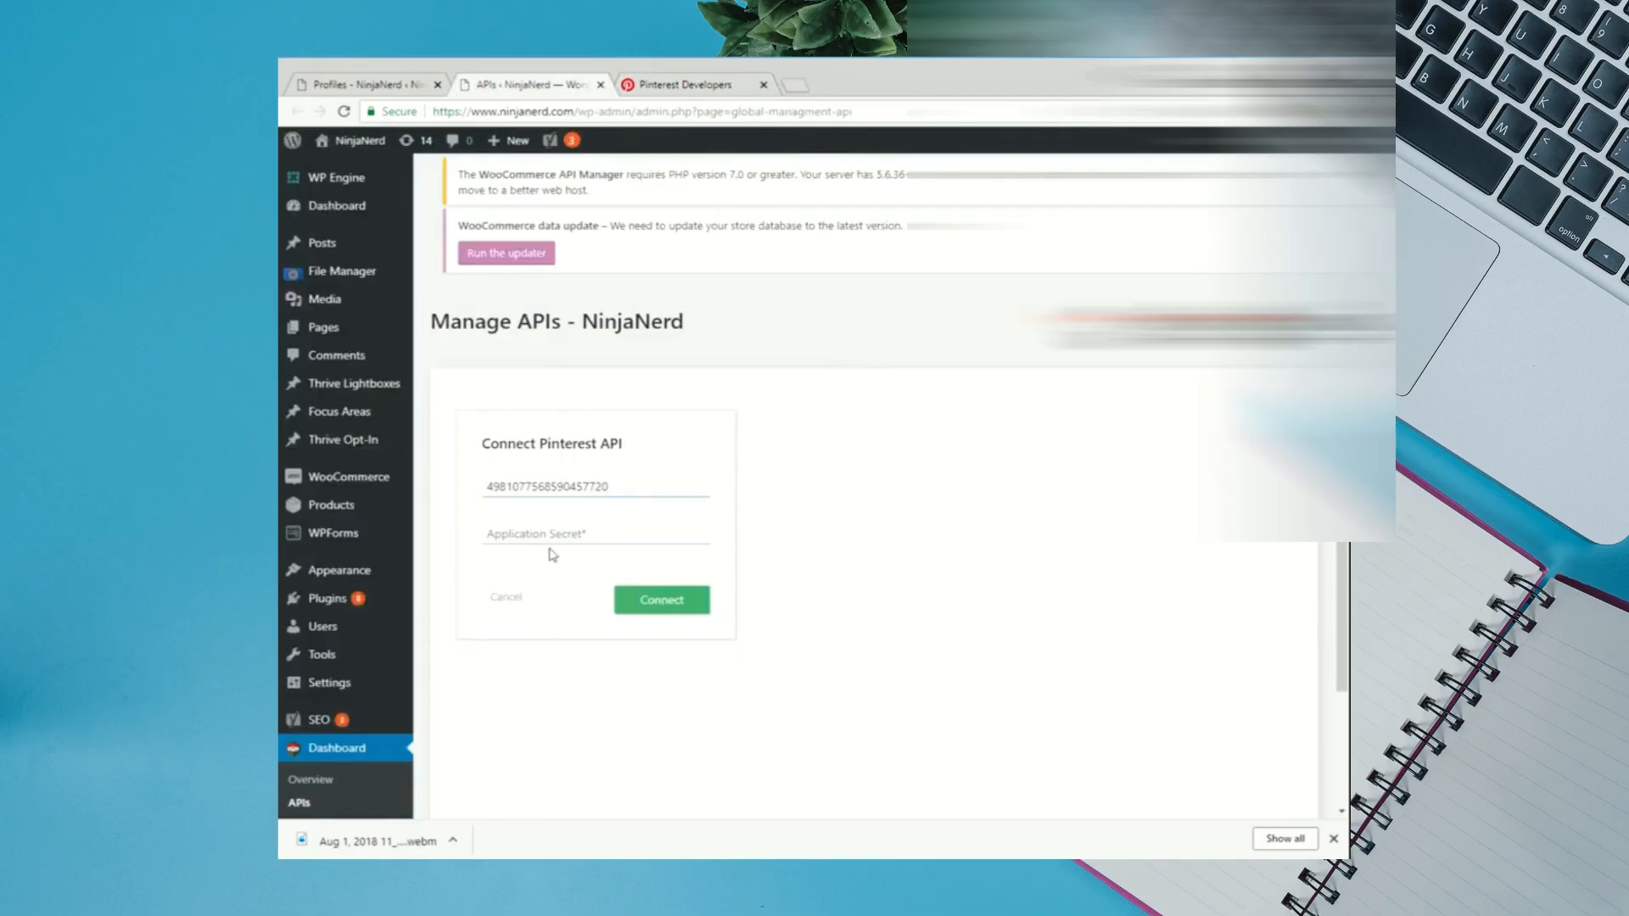
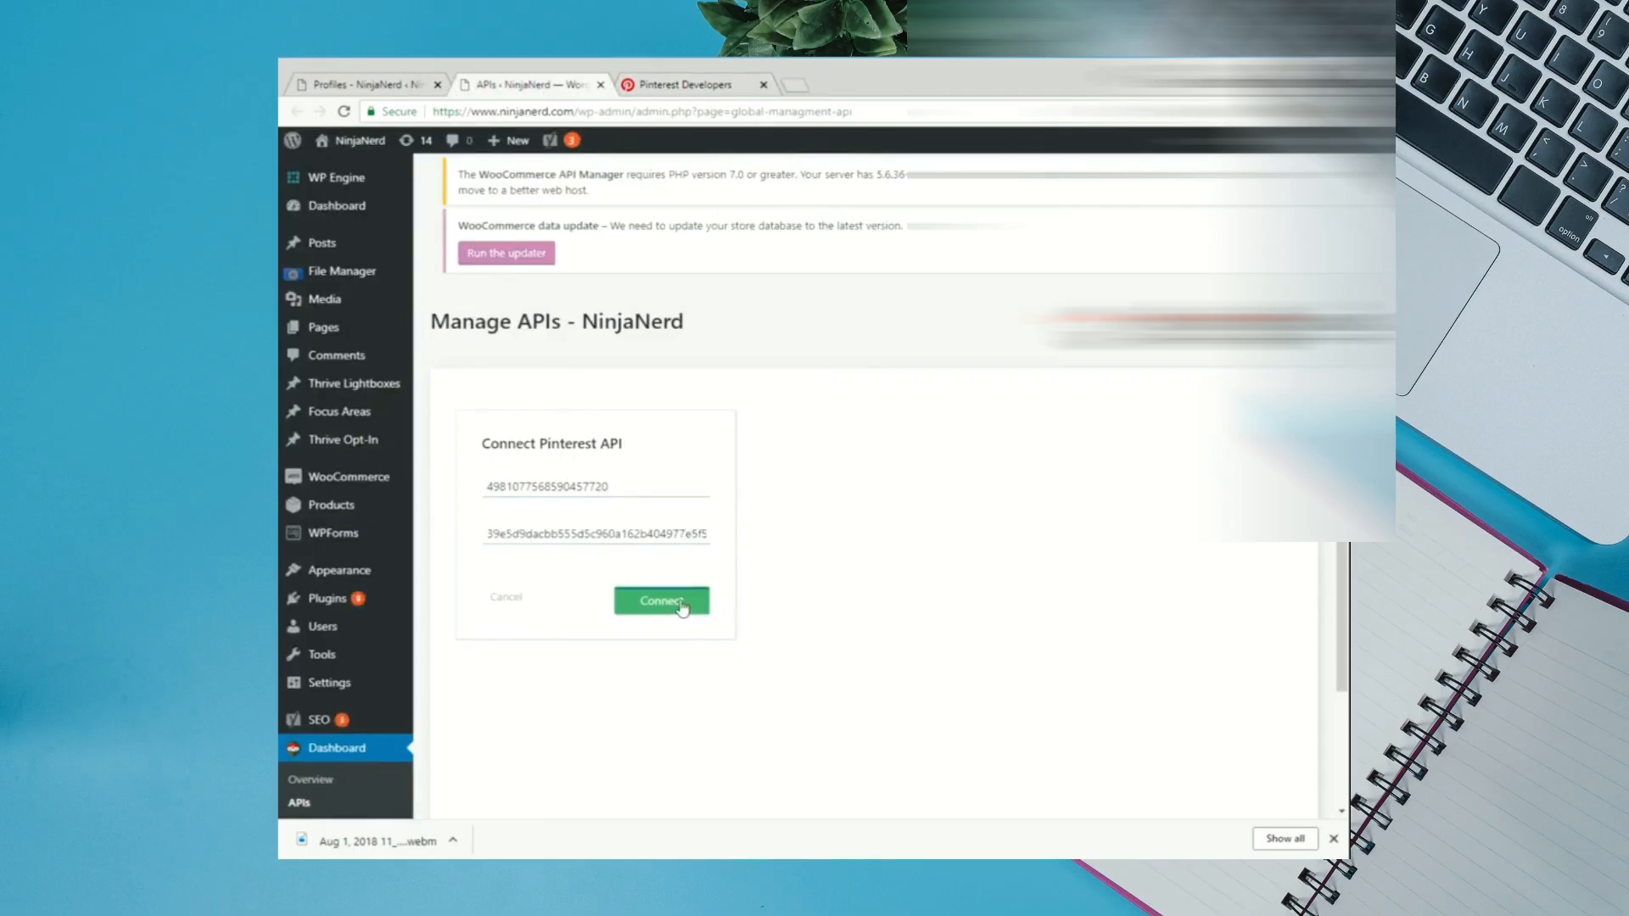
{"action": "left_click", "coordinate": [662, 601]}
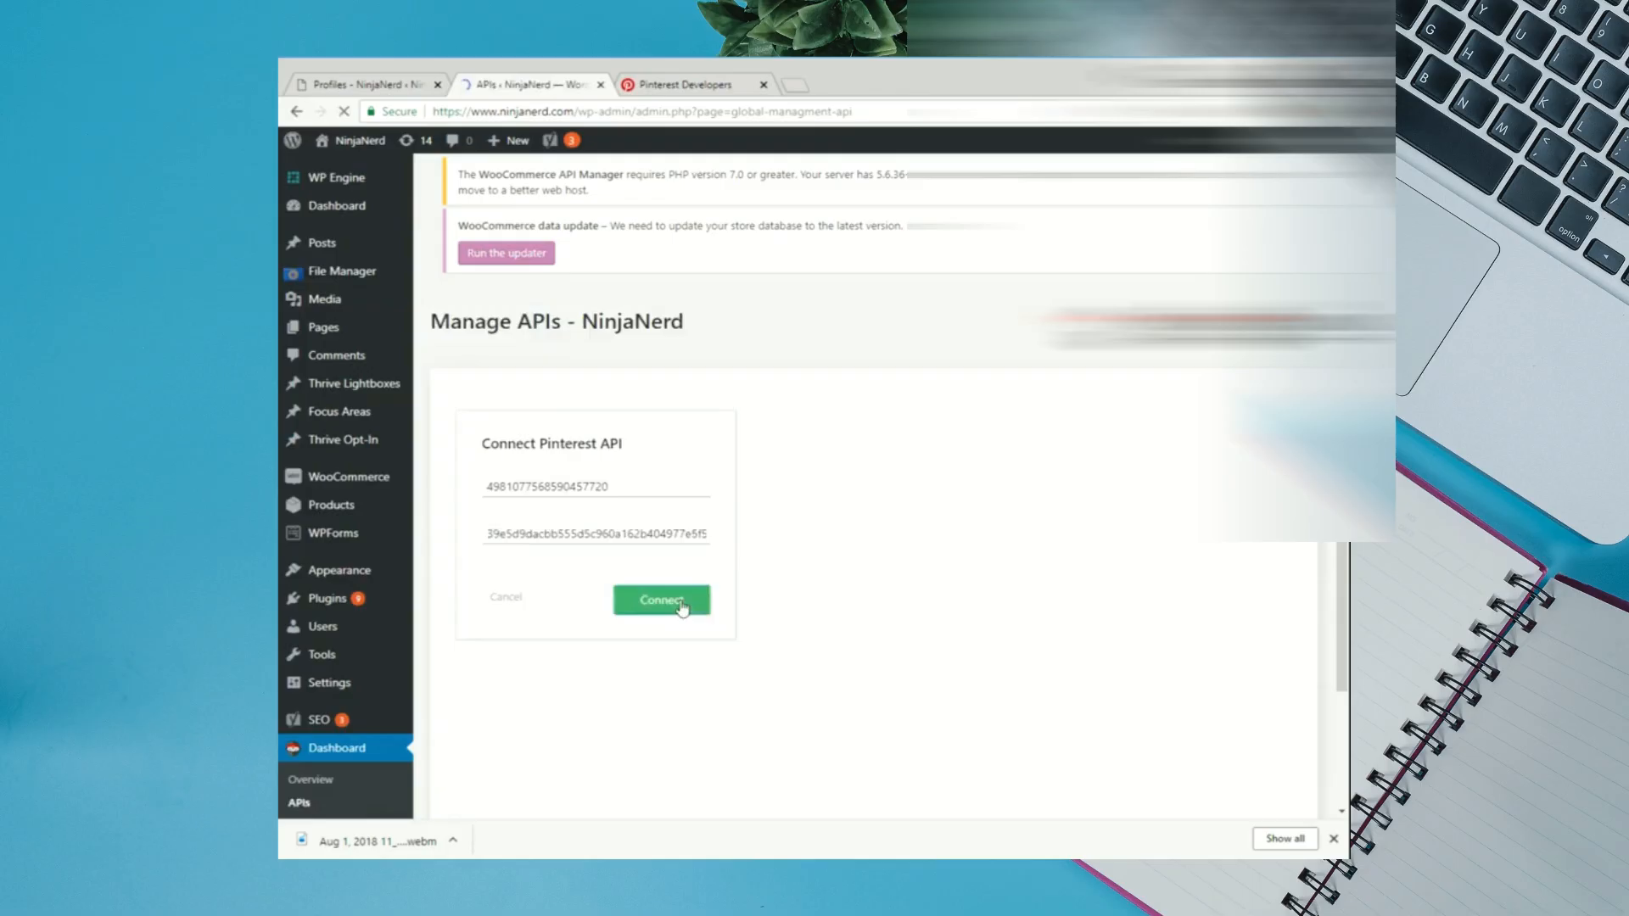
- Finish connecting, then show the Profiles Pinterest tab, which now offers Add Pinterest Board
{"action": "left_click", "coordinate": [662, 601]}
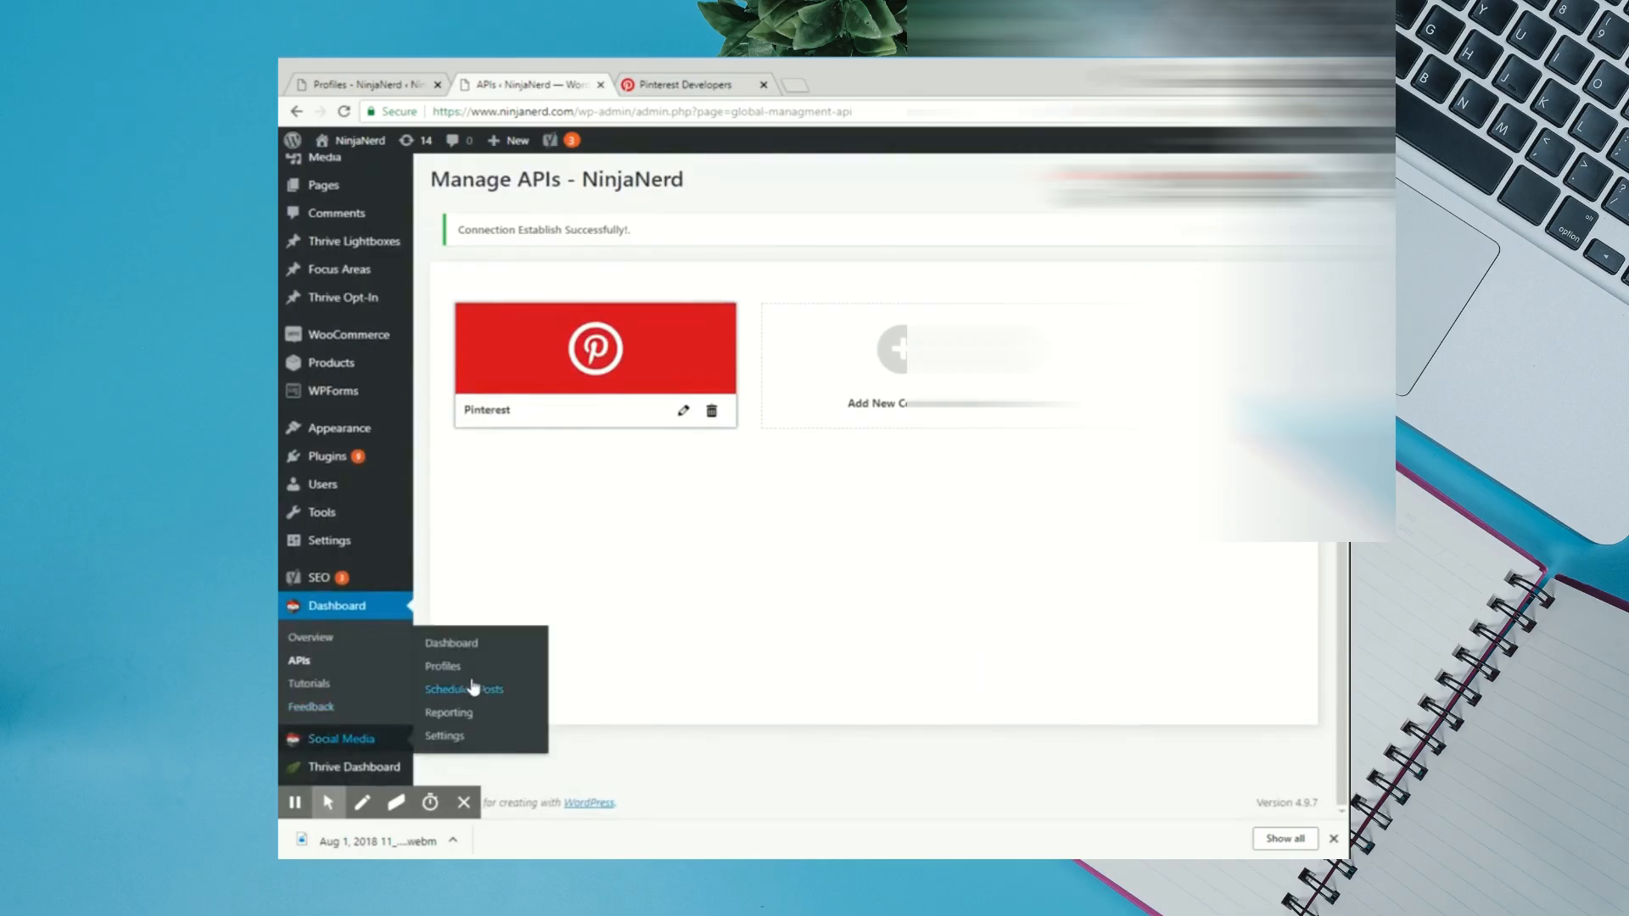
{"action": "left_click", "coordinate": [441, 666]}
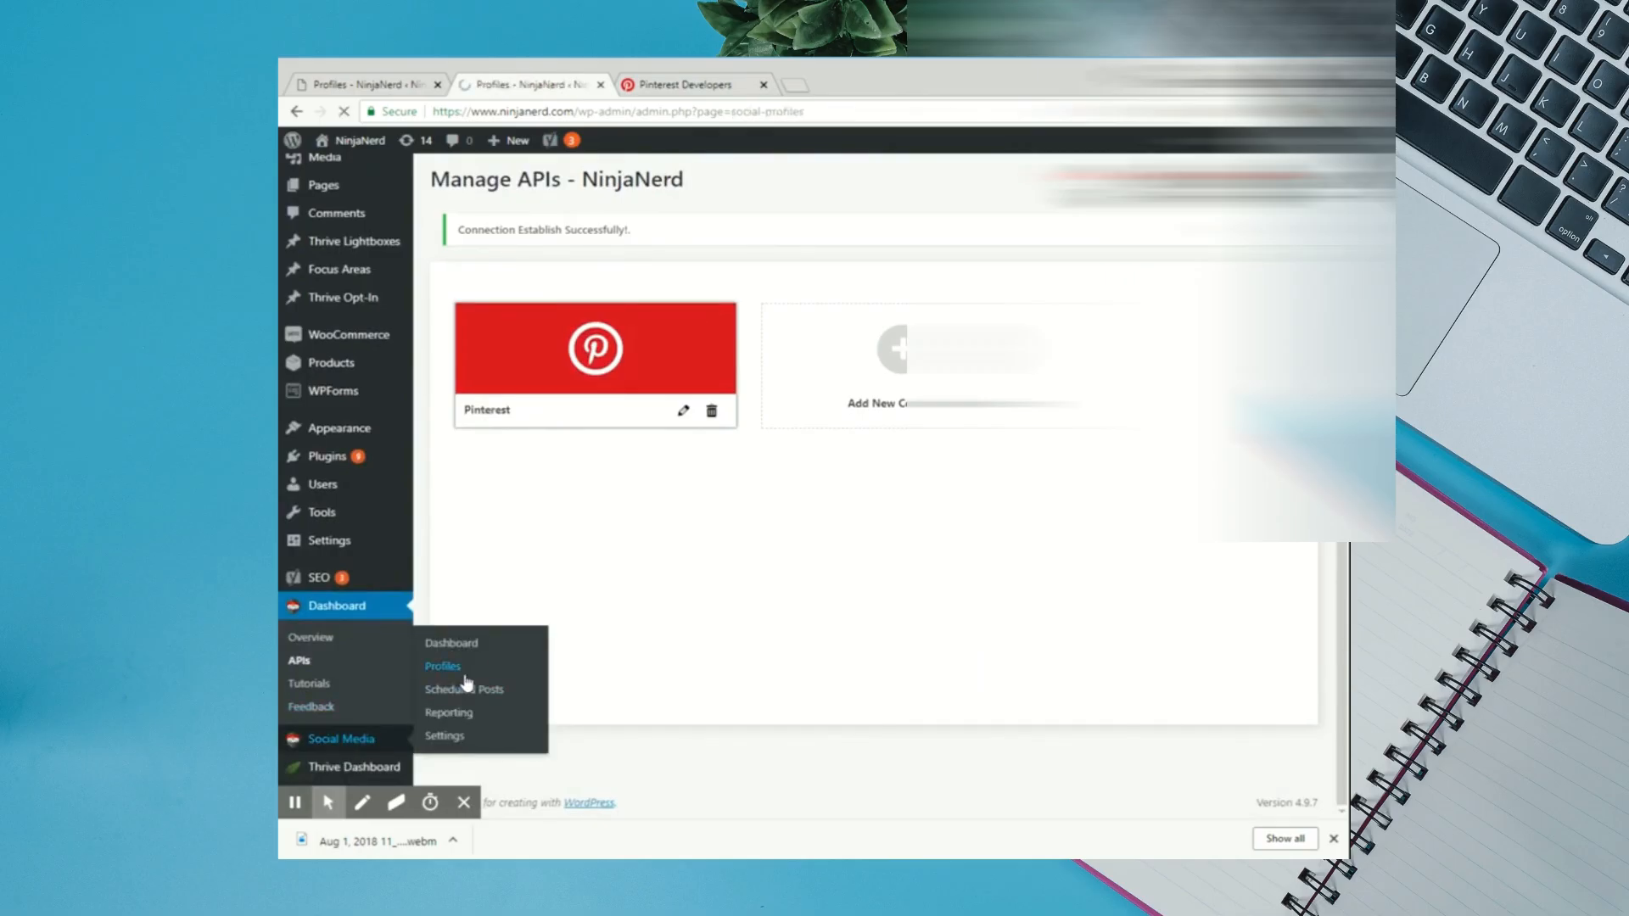
{"action": "left_click", "coordinate": [441, 665]}
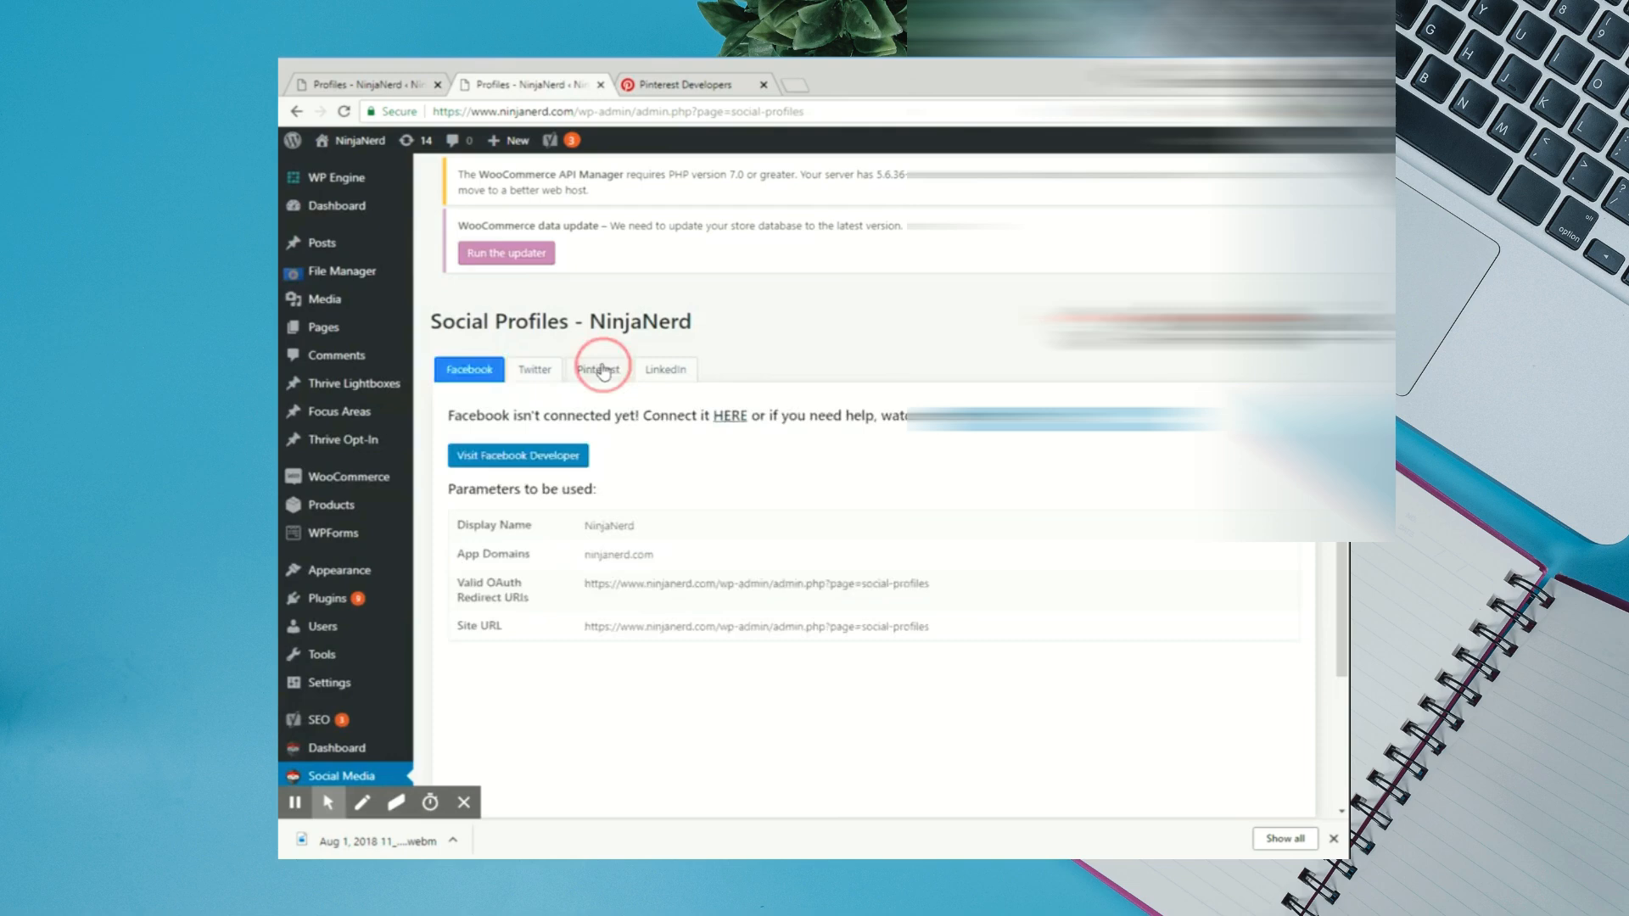
{"action": "left_click", "coordinate": [599, 370]}
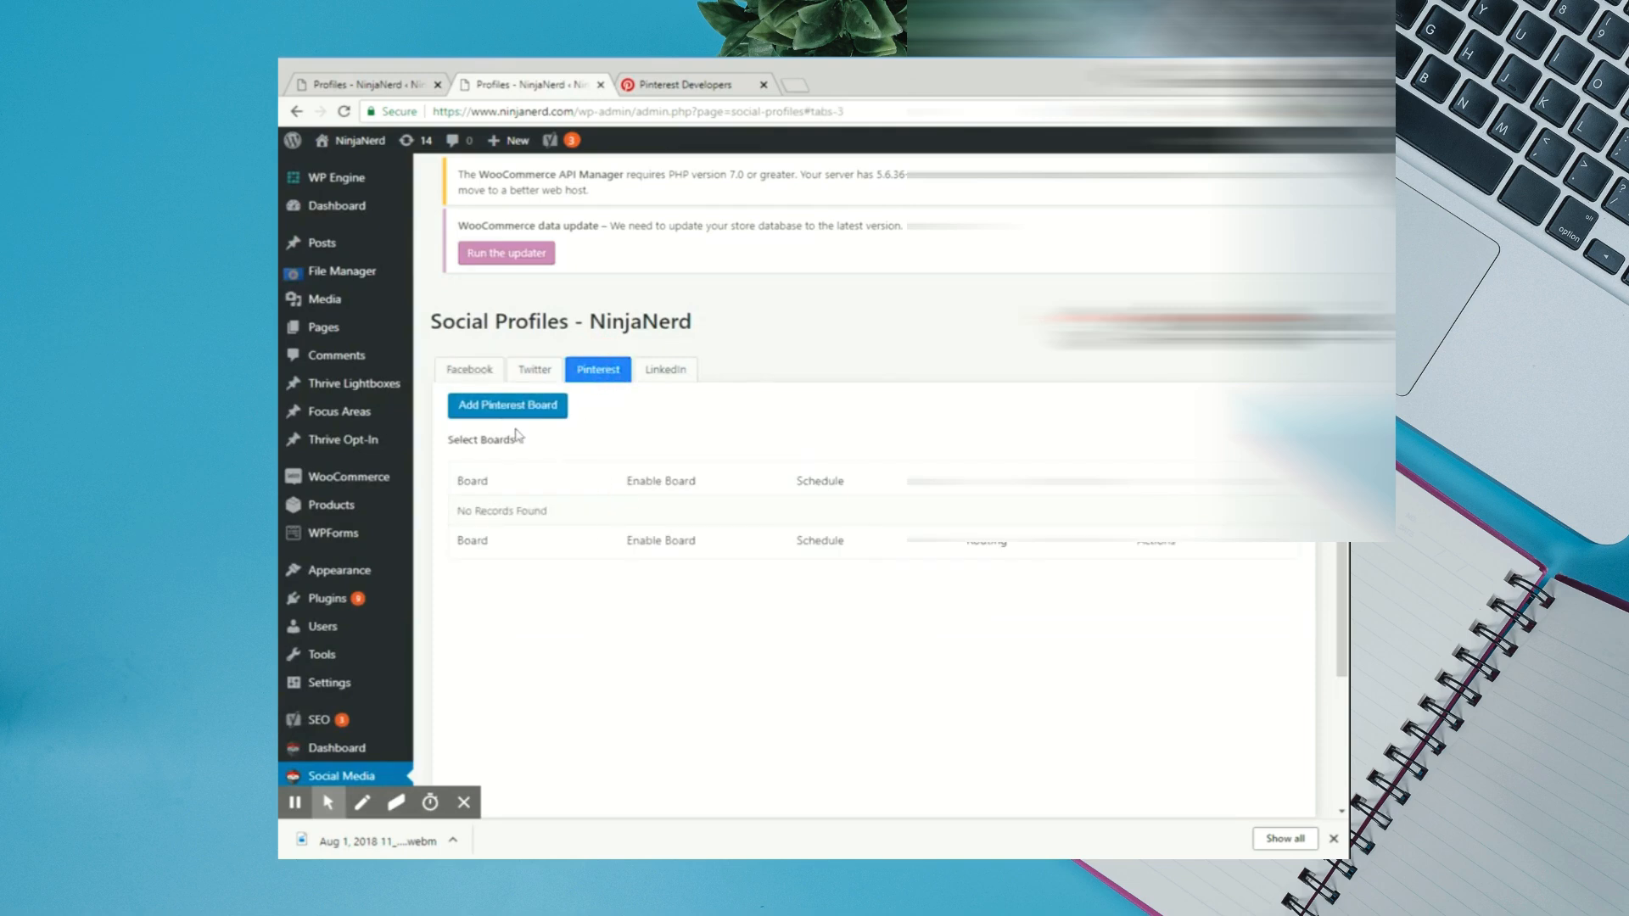